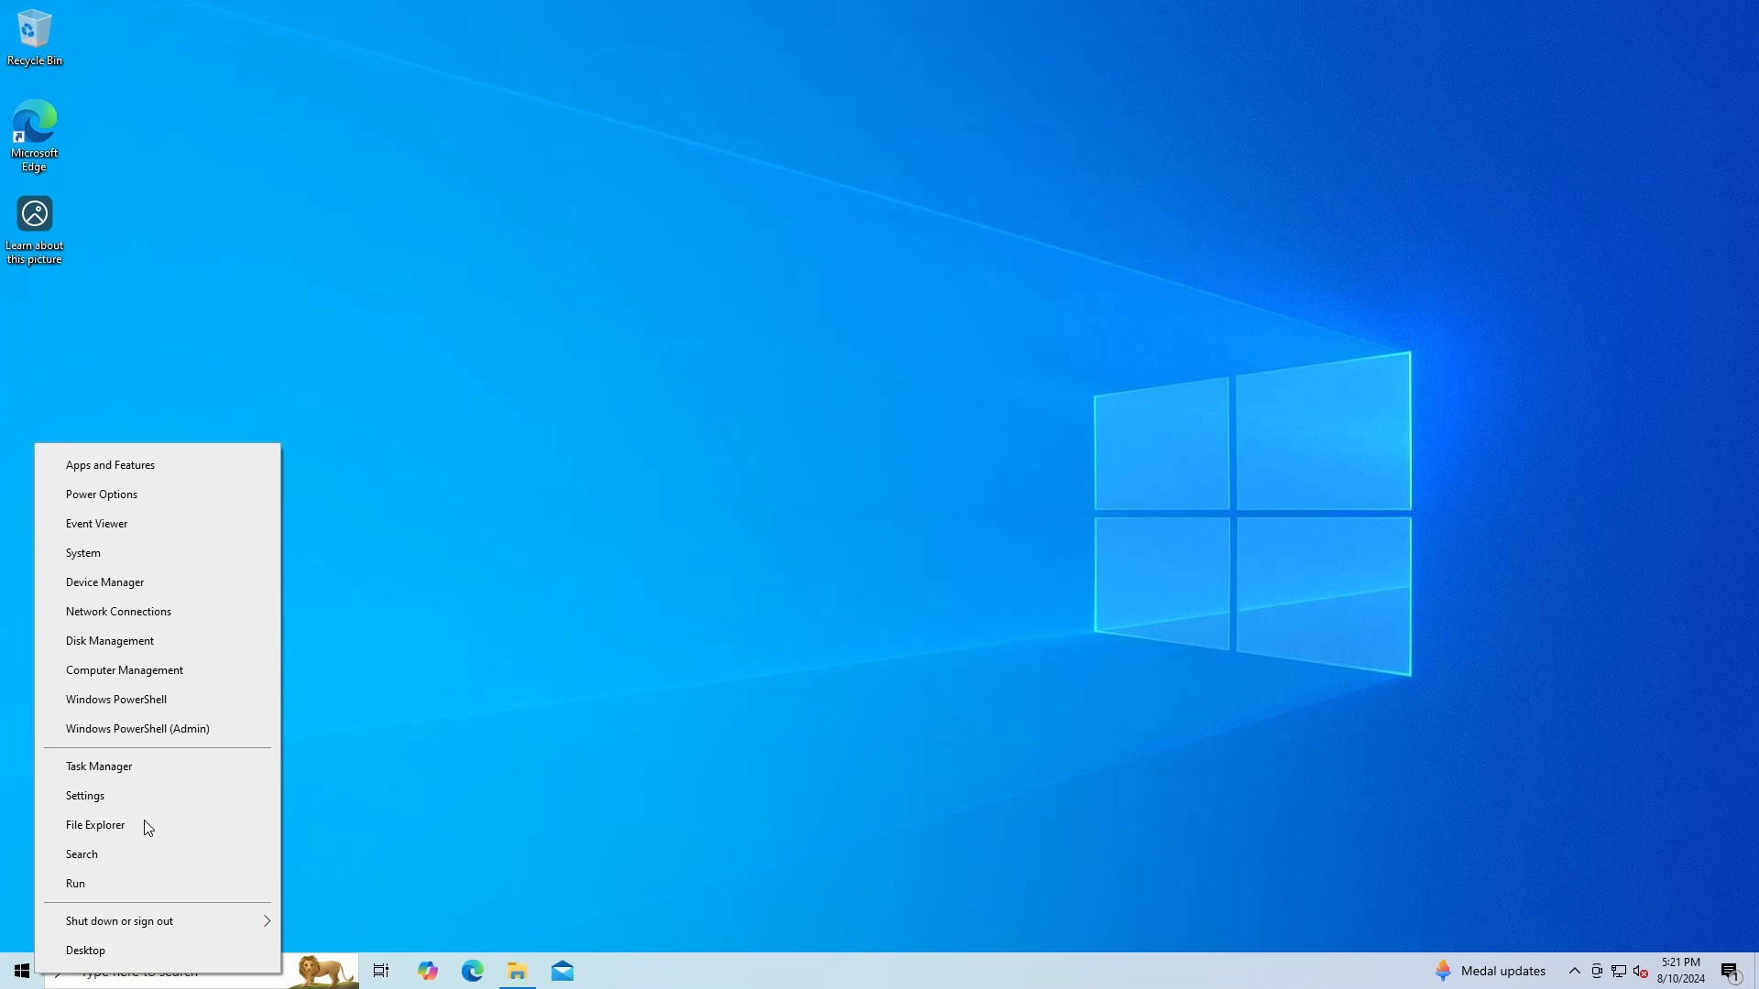
Start an elevated Windows PowerShell session and launch regedit from it
left_click(138, 729)
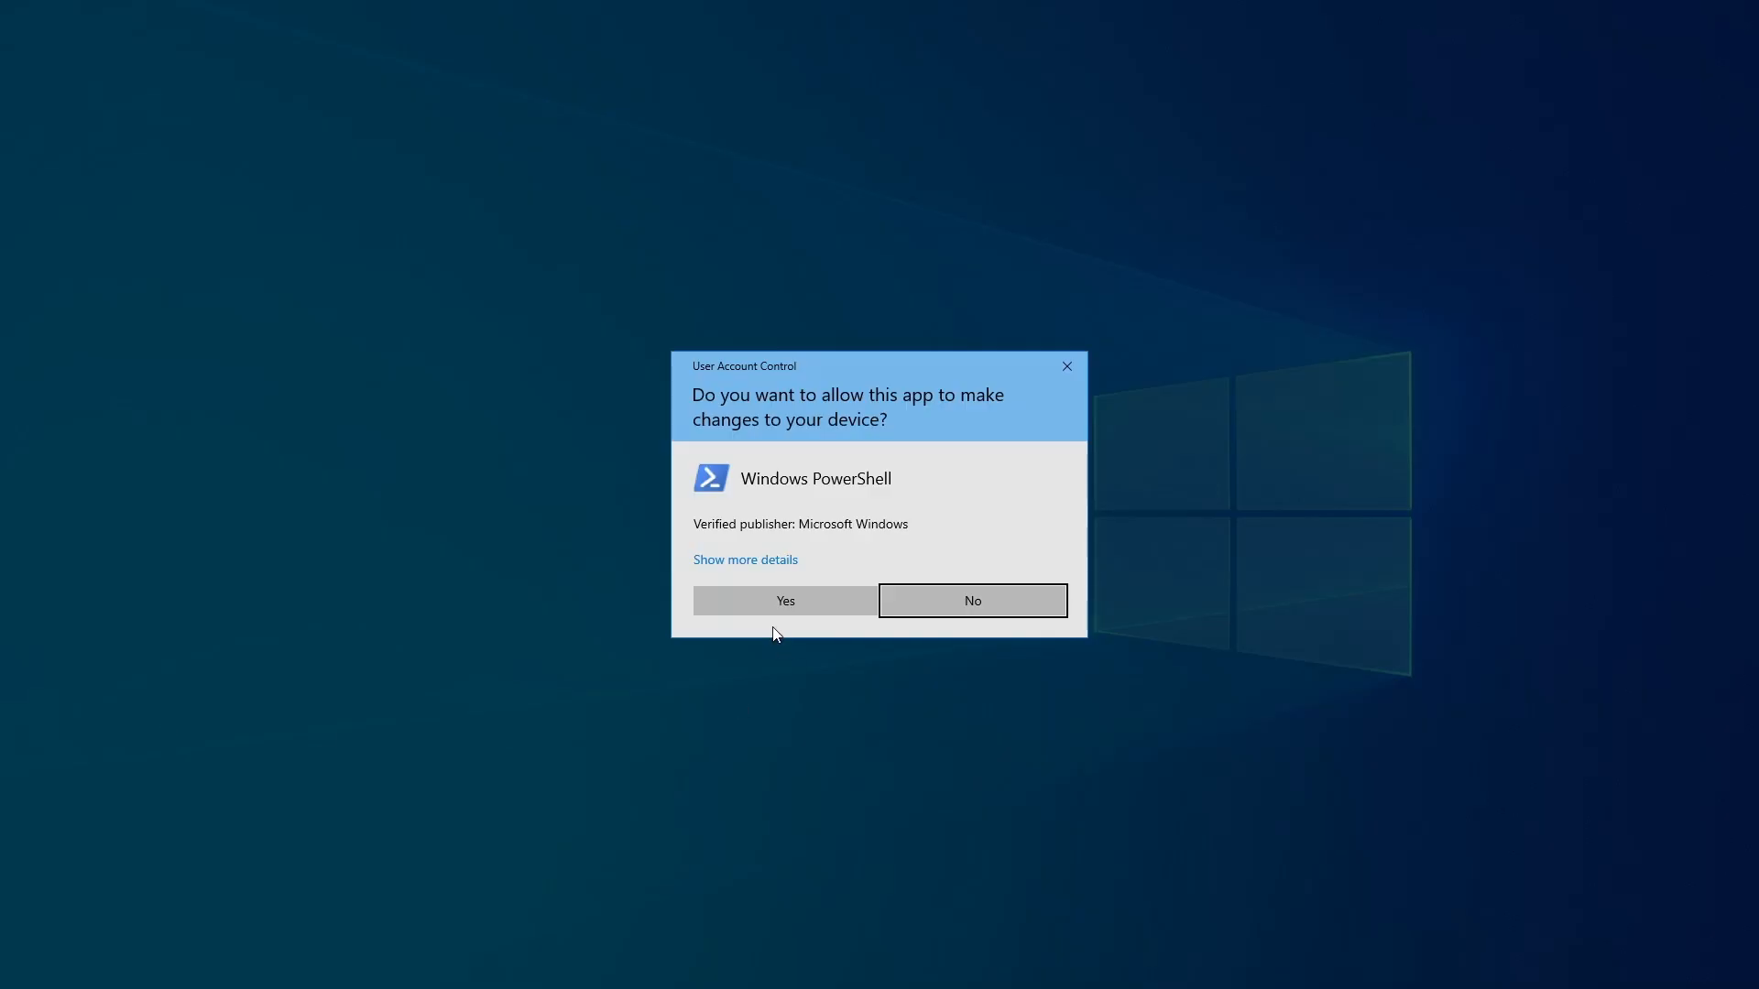
left_click(785, 601)
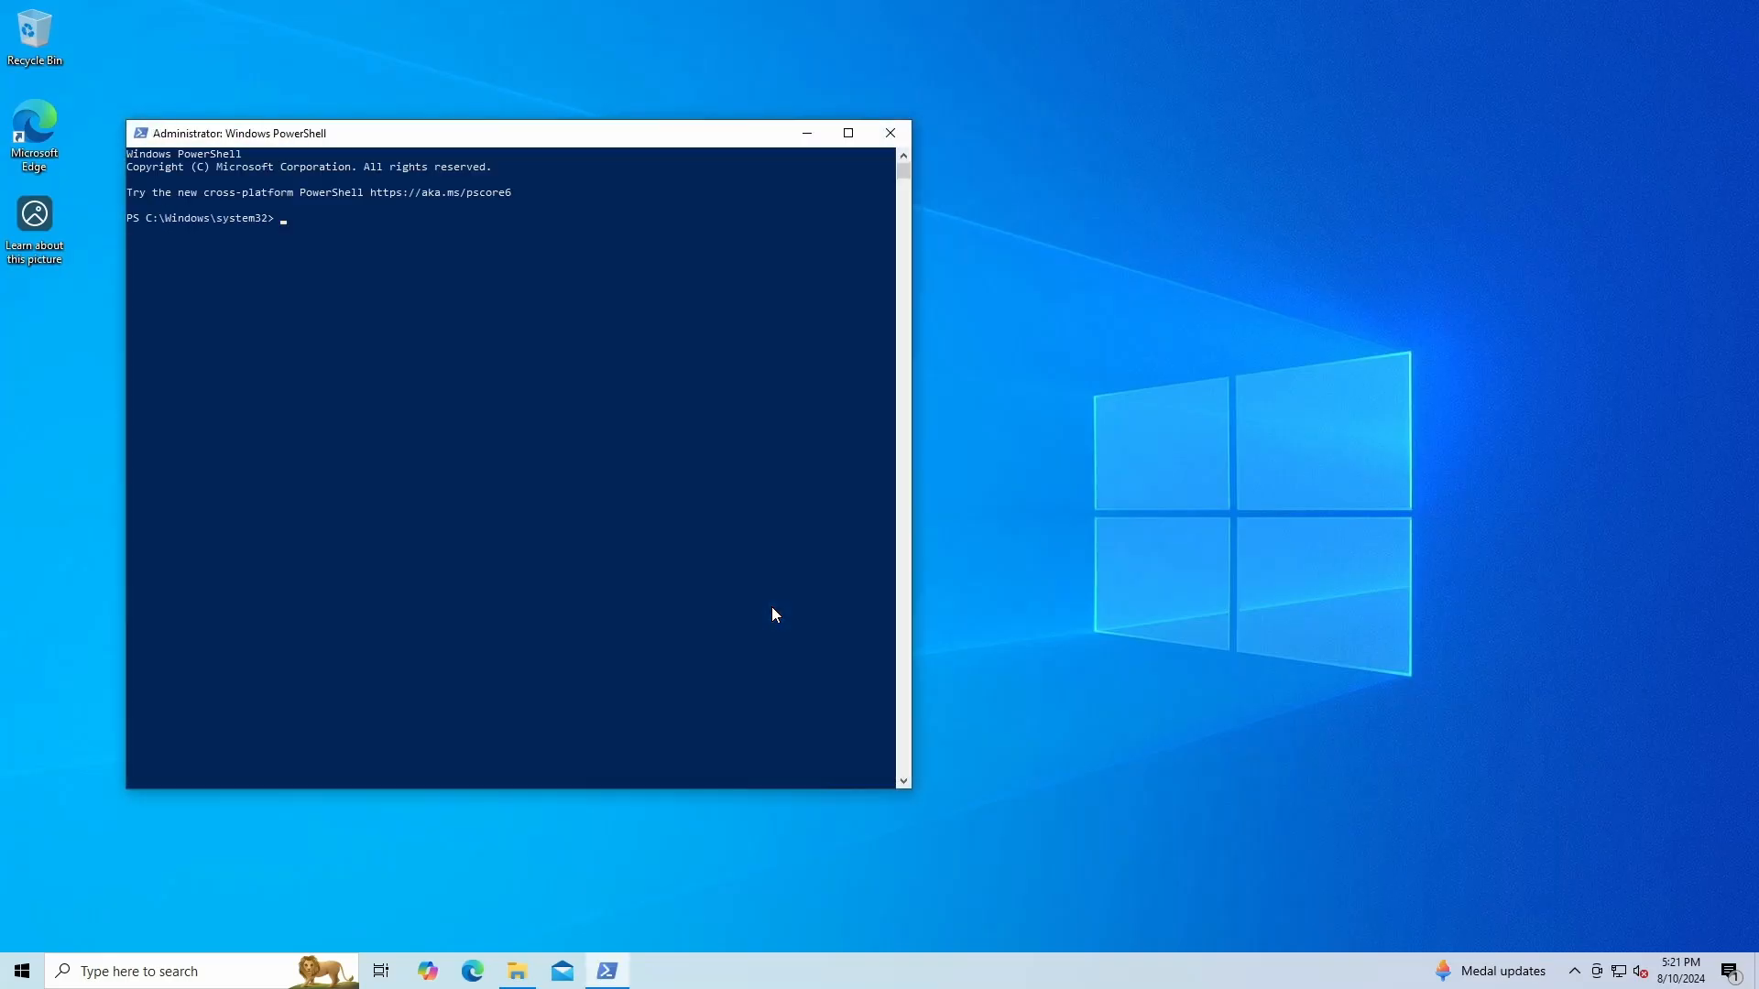
type("regedit")
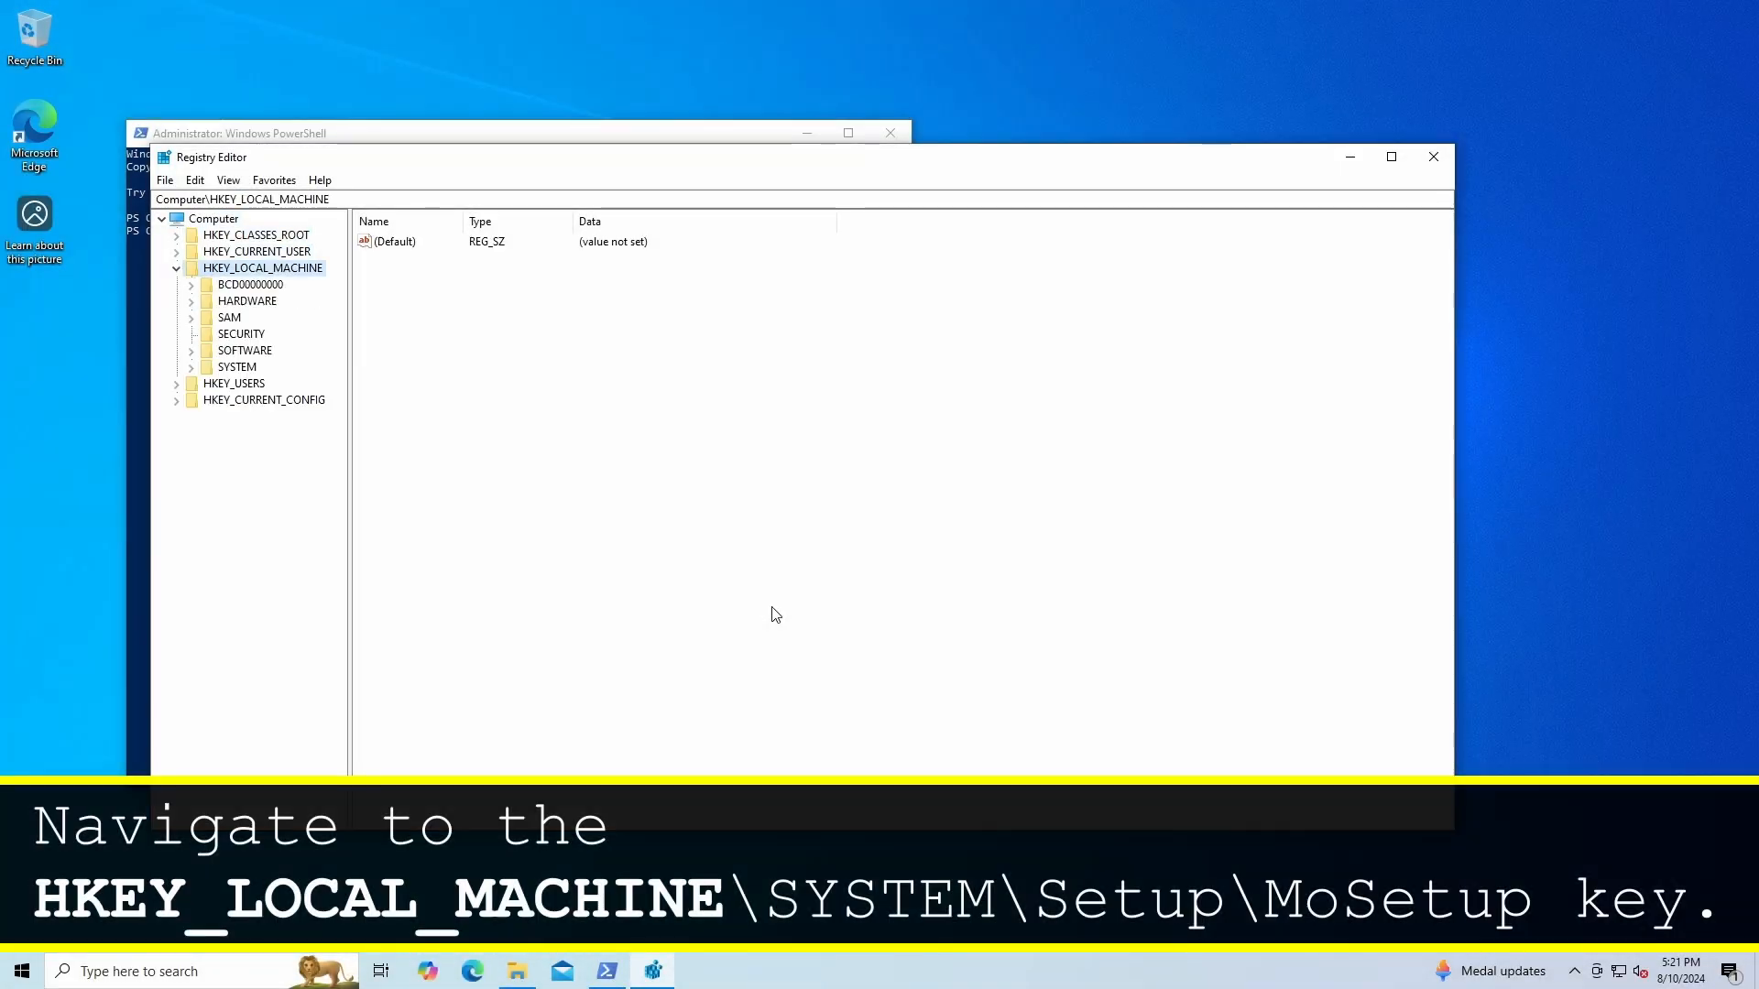
Navigate the tree to HKEY_LOCAL_MACHINE\SYSTEM\Setup\MoSetup and select it
left_click(242, 334)
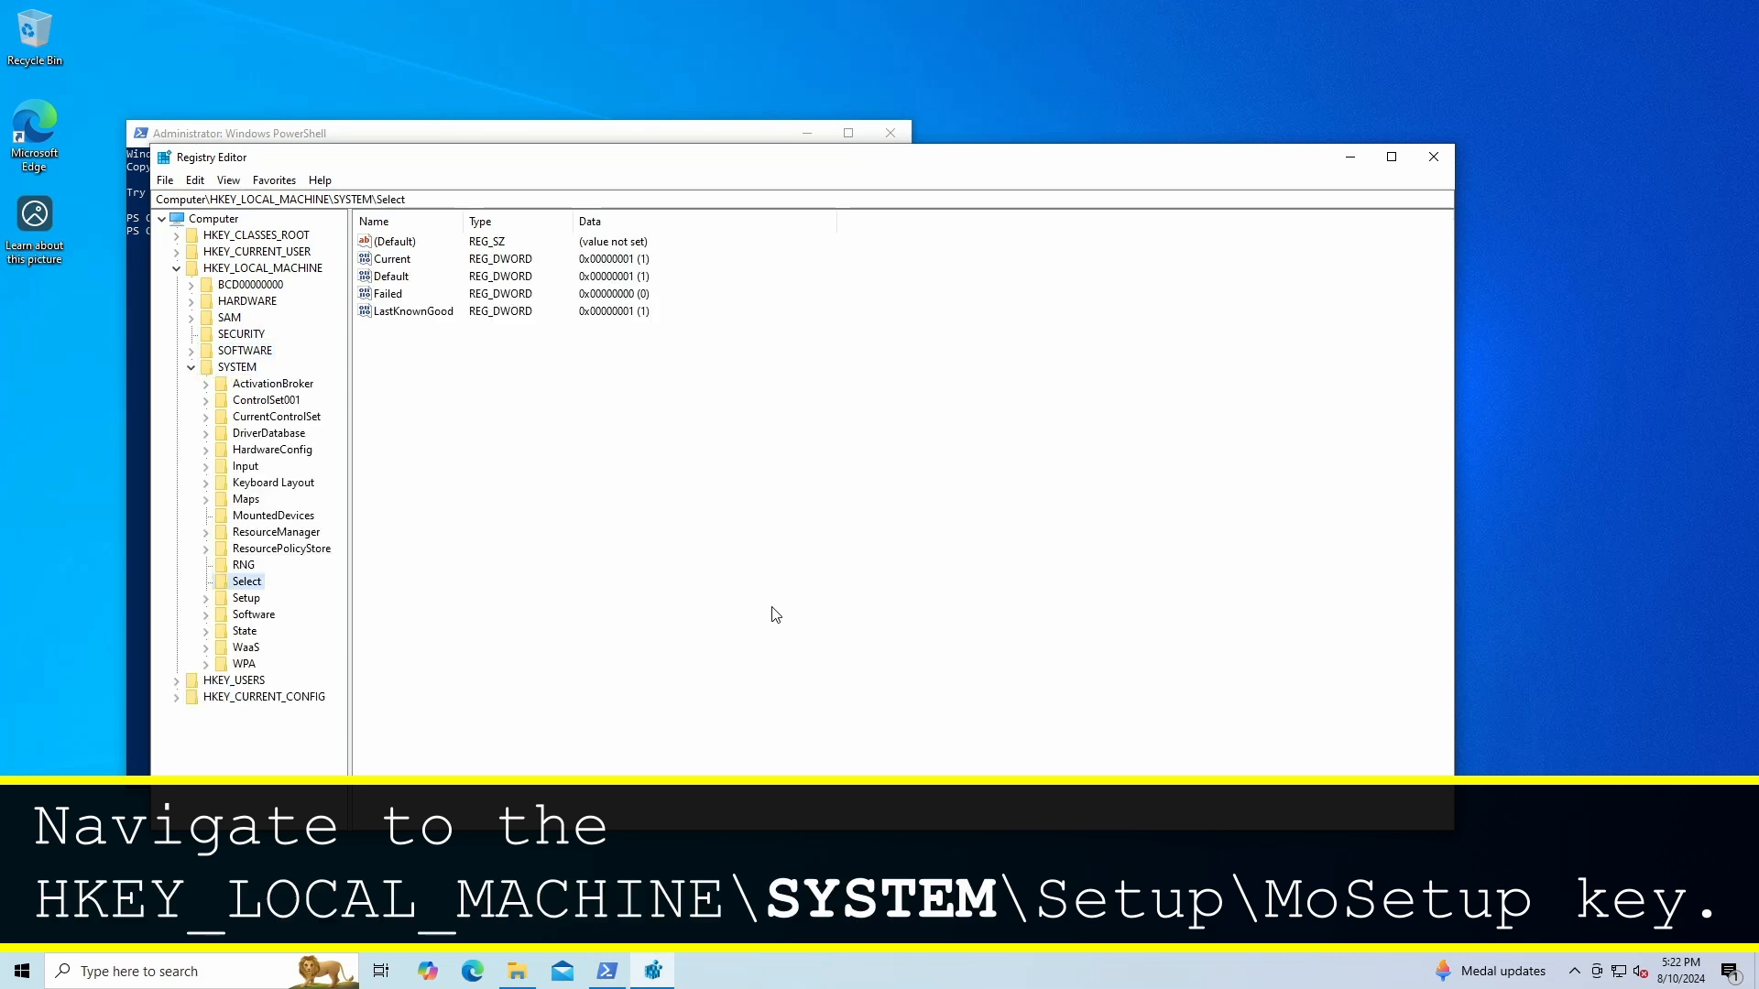
left_click(245, 597)
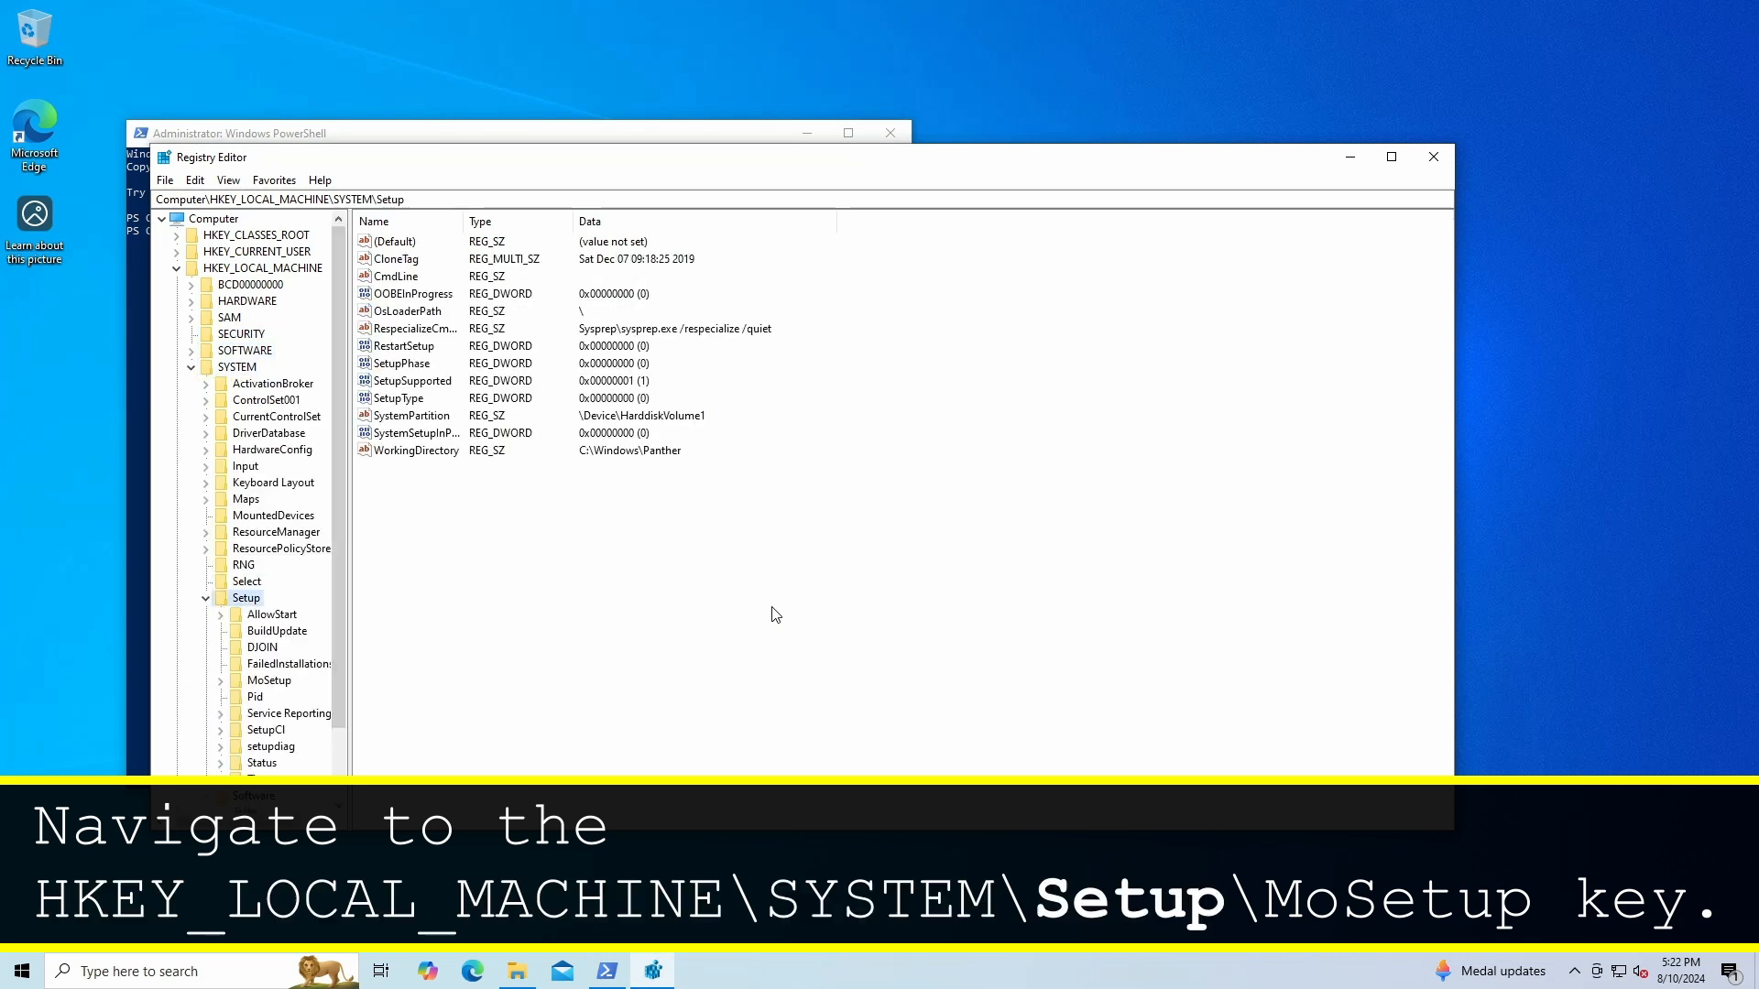
left_click(287, 663)
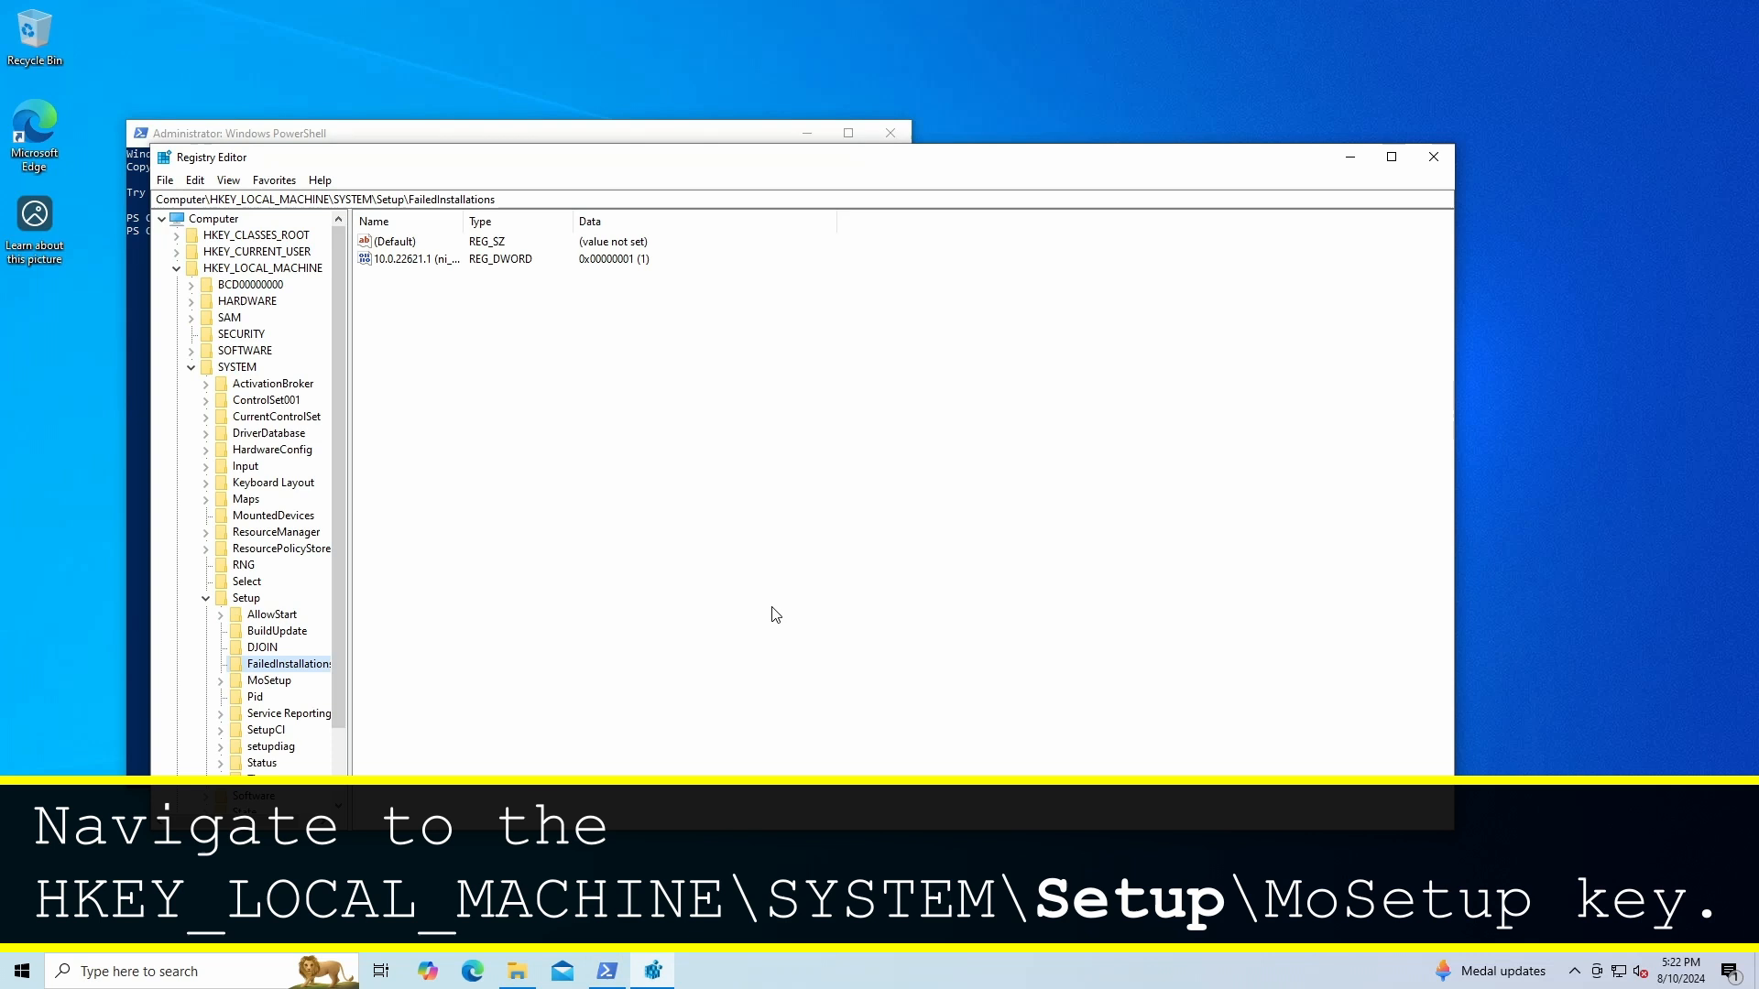
left_click(268, 680)
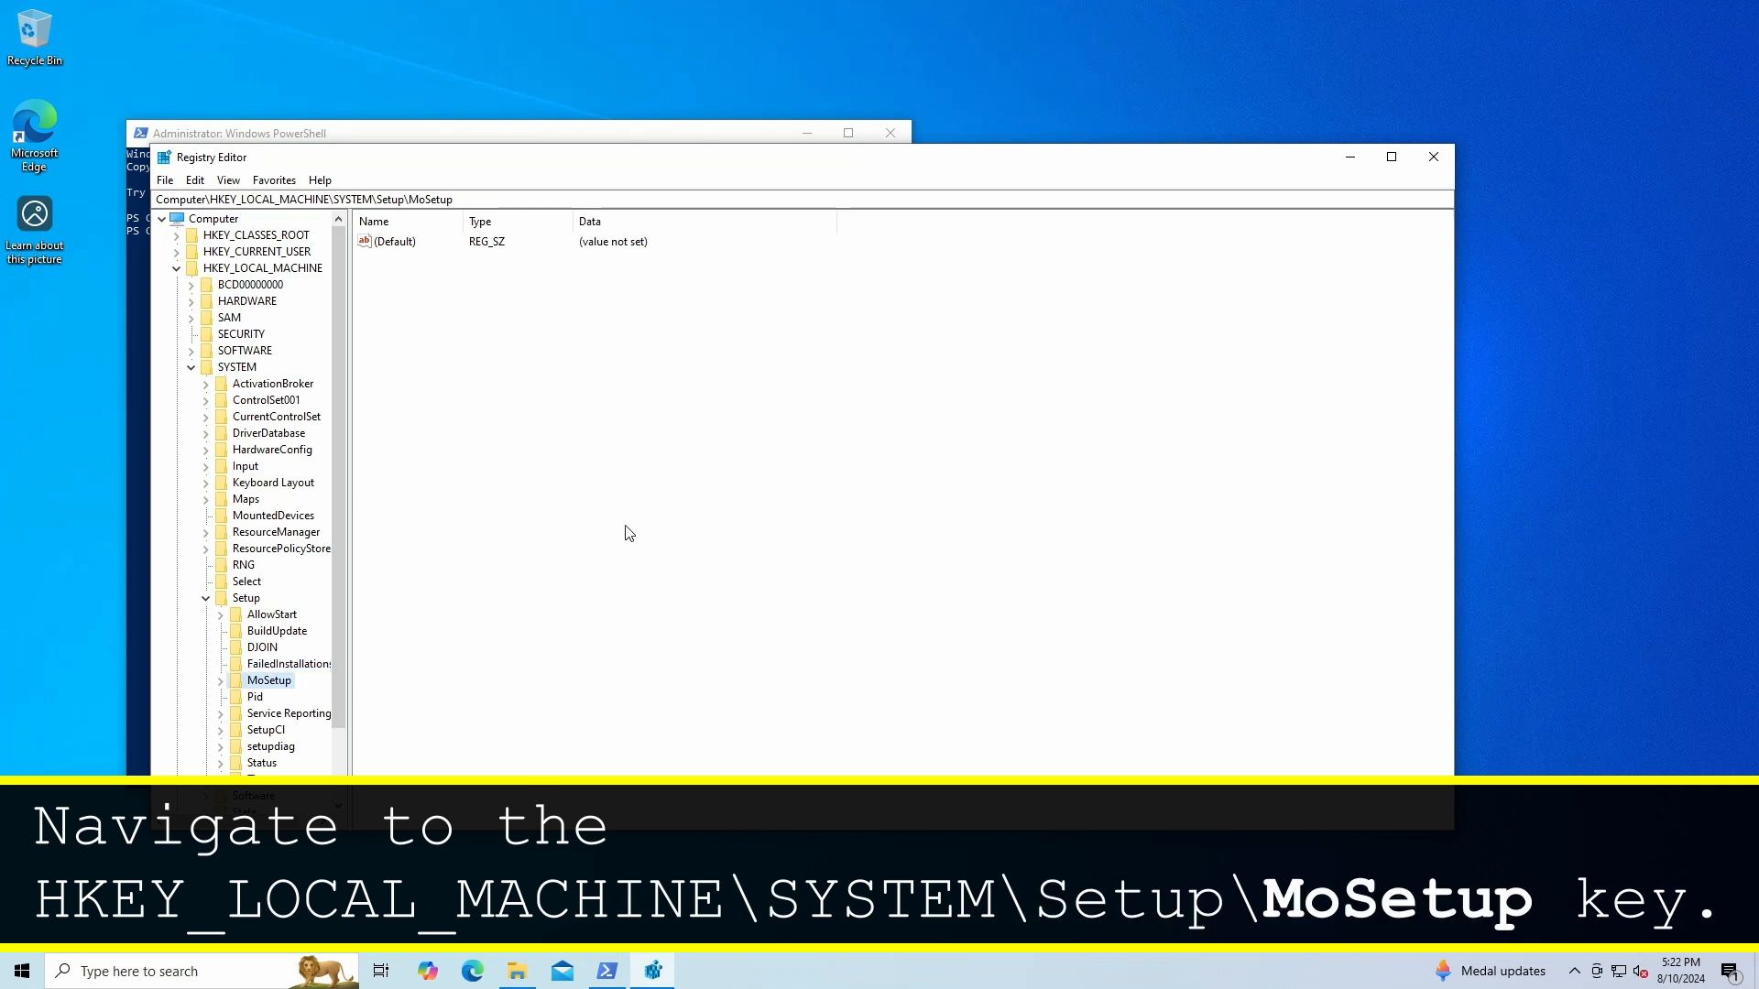
Create a new DWORD (32-bit) value named AllowUpgradesWithUnsupportedTPMOrCPU in MoSetup
right_click(629, 533)
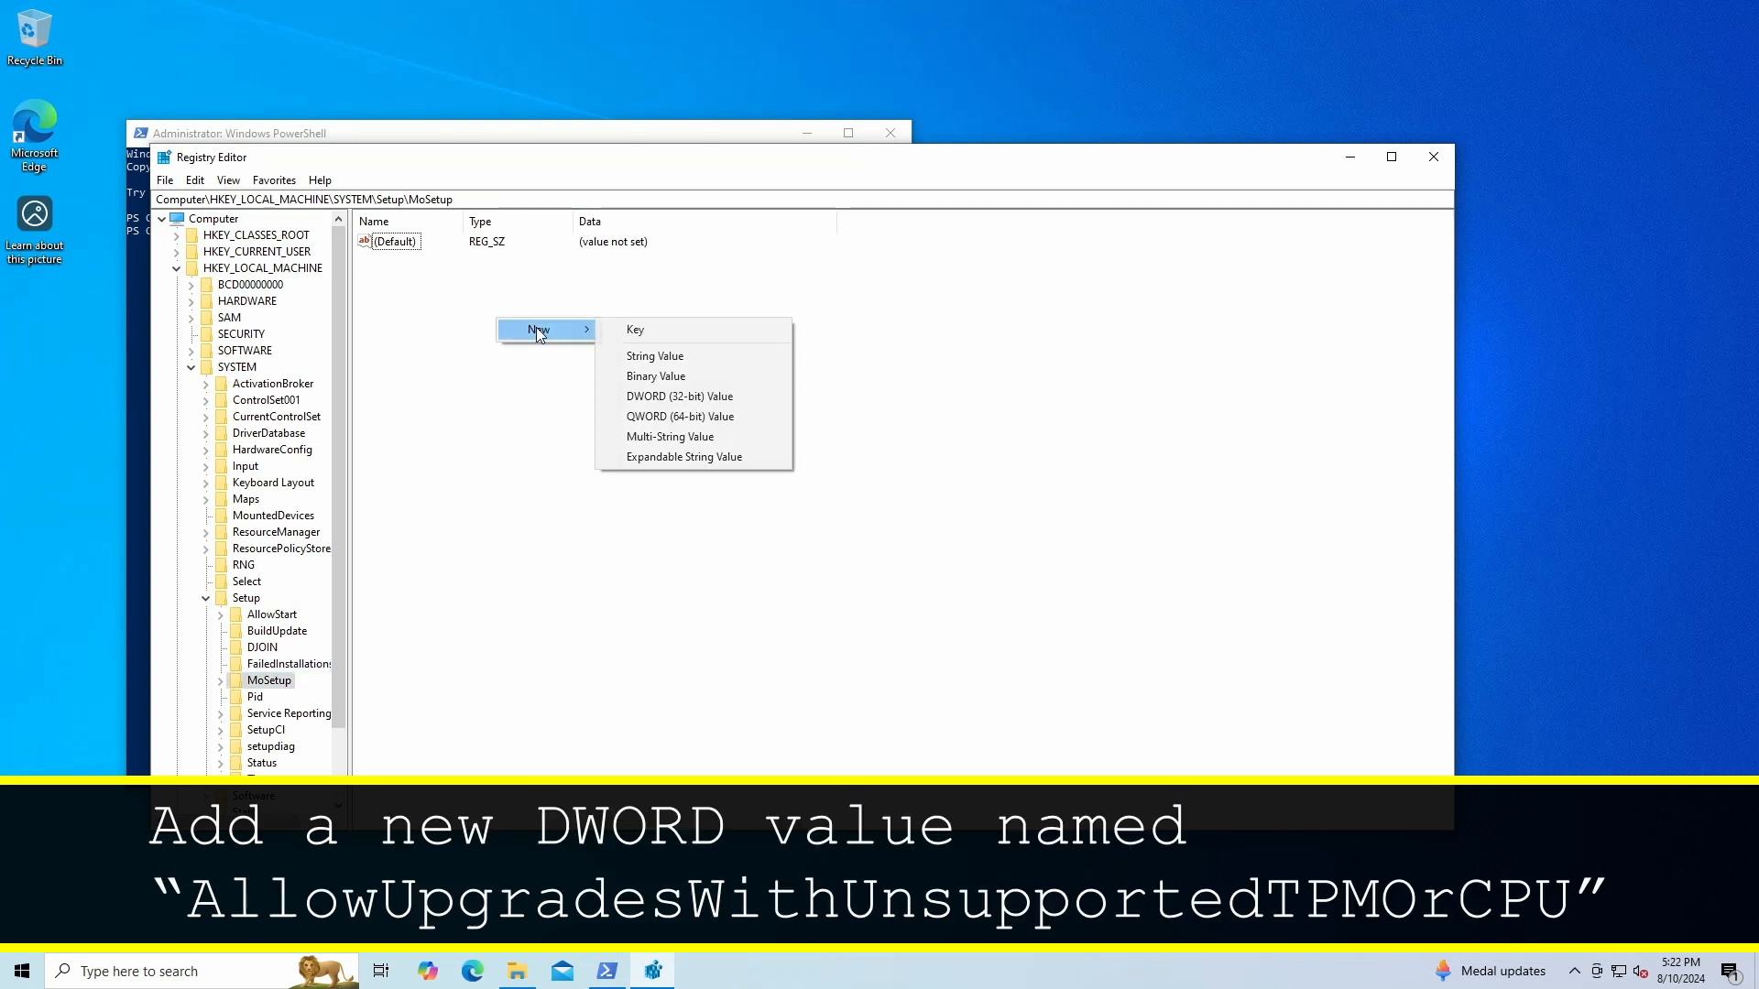
left_click(679, 395)
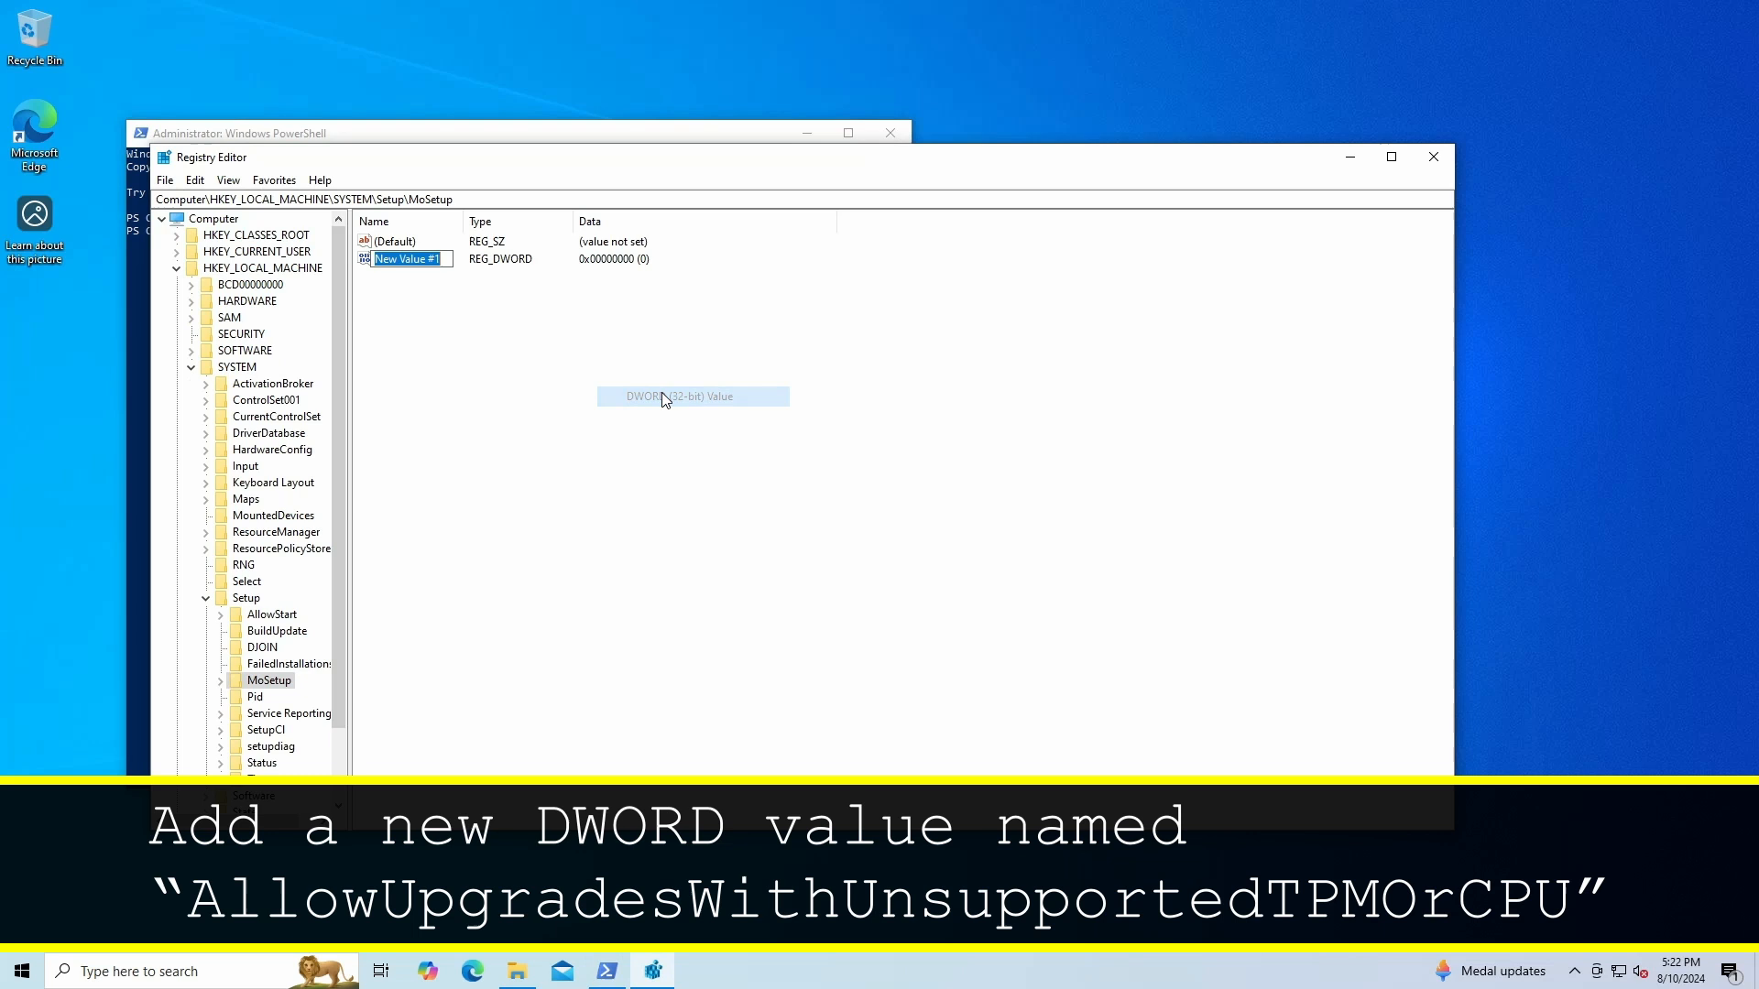
type("AllowUpgrades...")
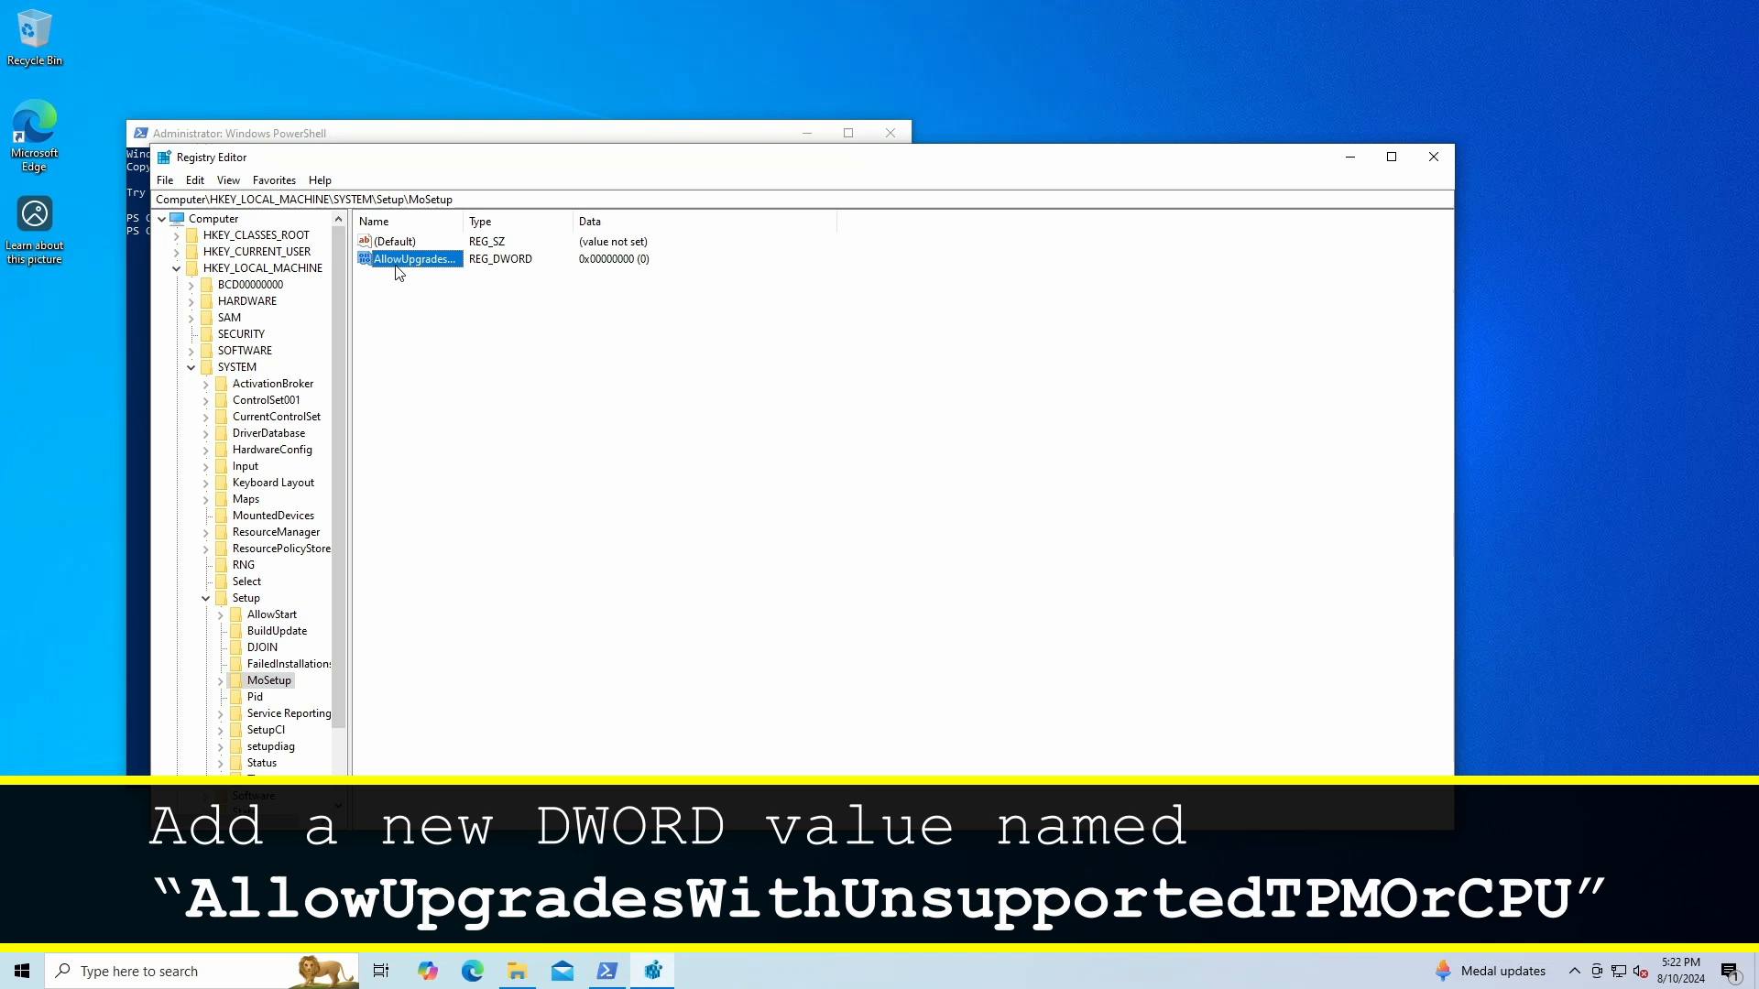
Set AllowUpgradesWithUnsupportedTPMOrCPU data to 1 and minimize Registry Editor
double_click(414, 260)
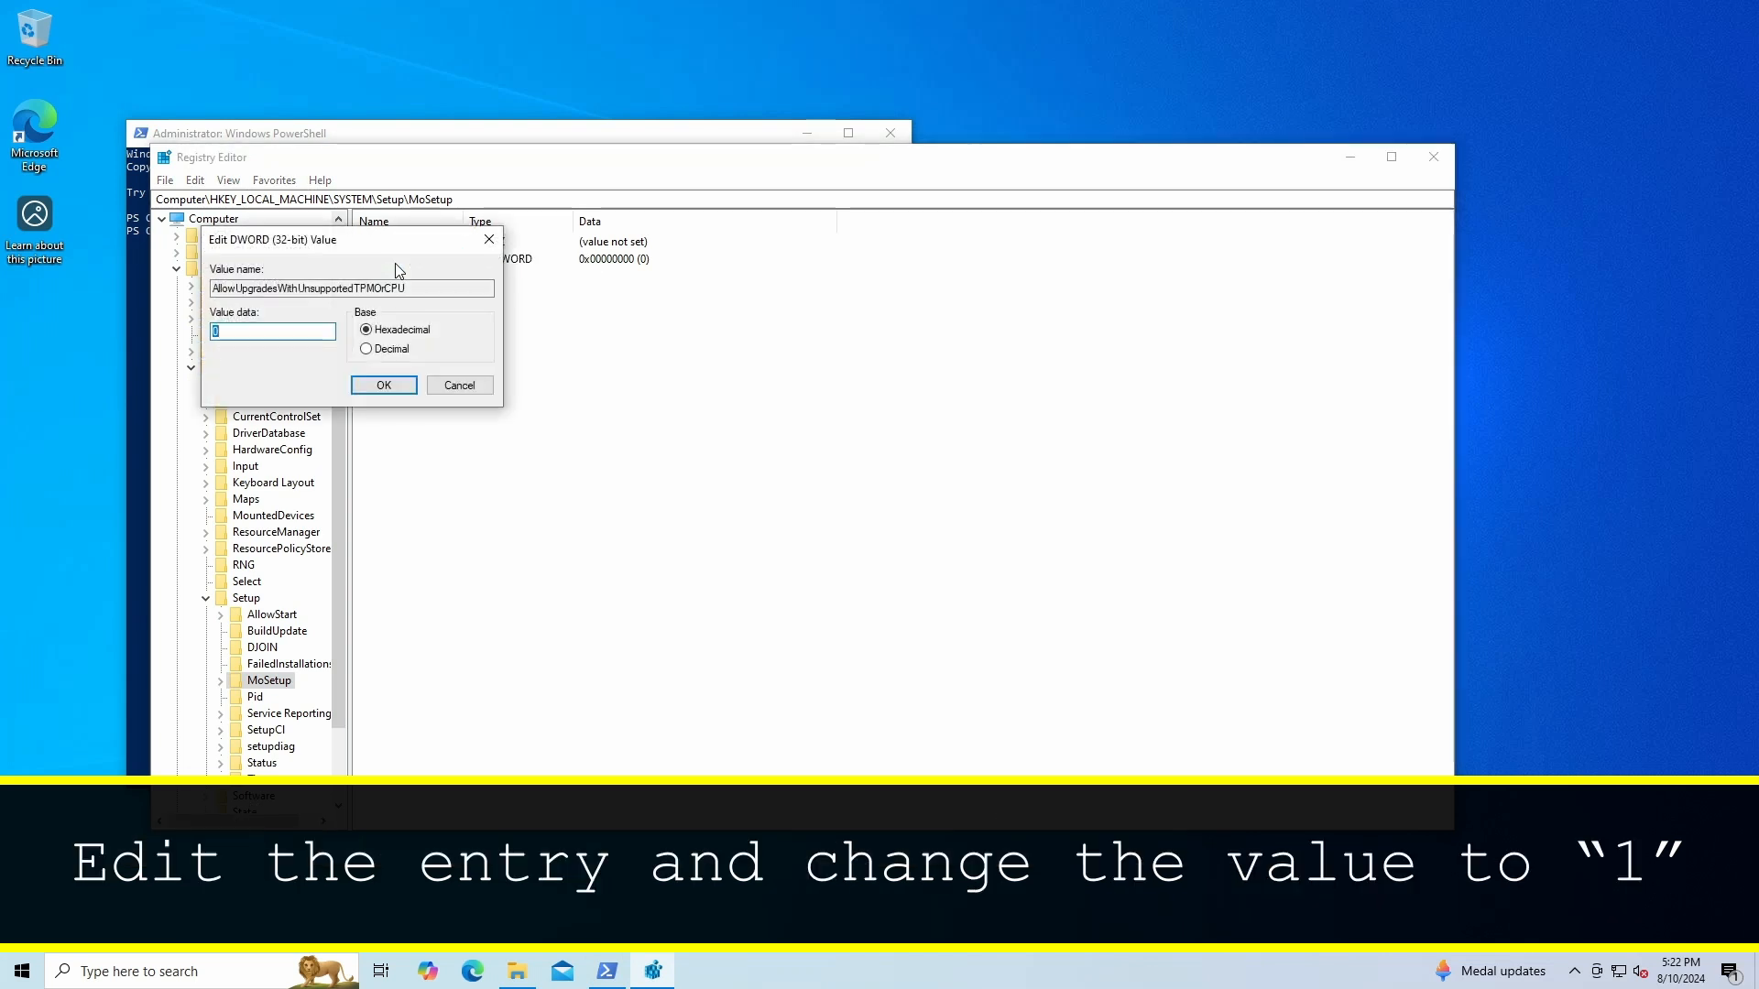
type("1")
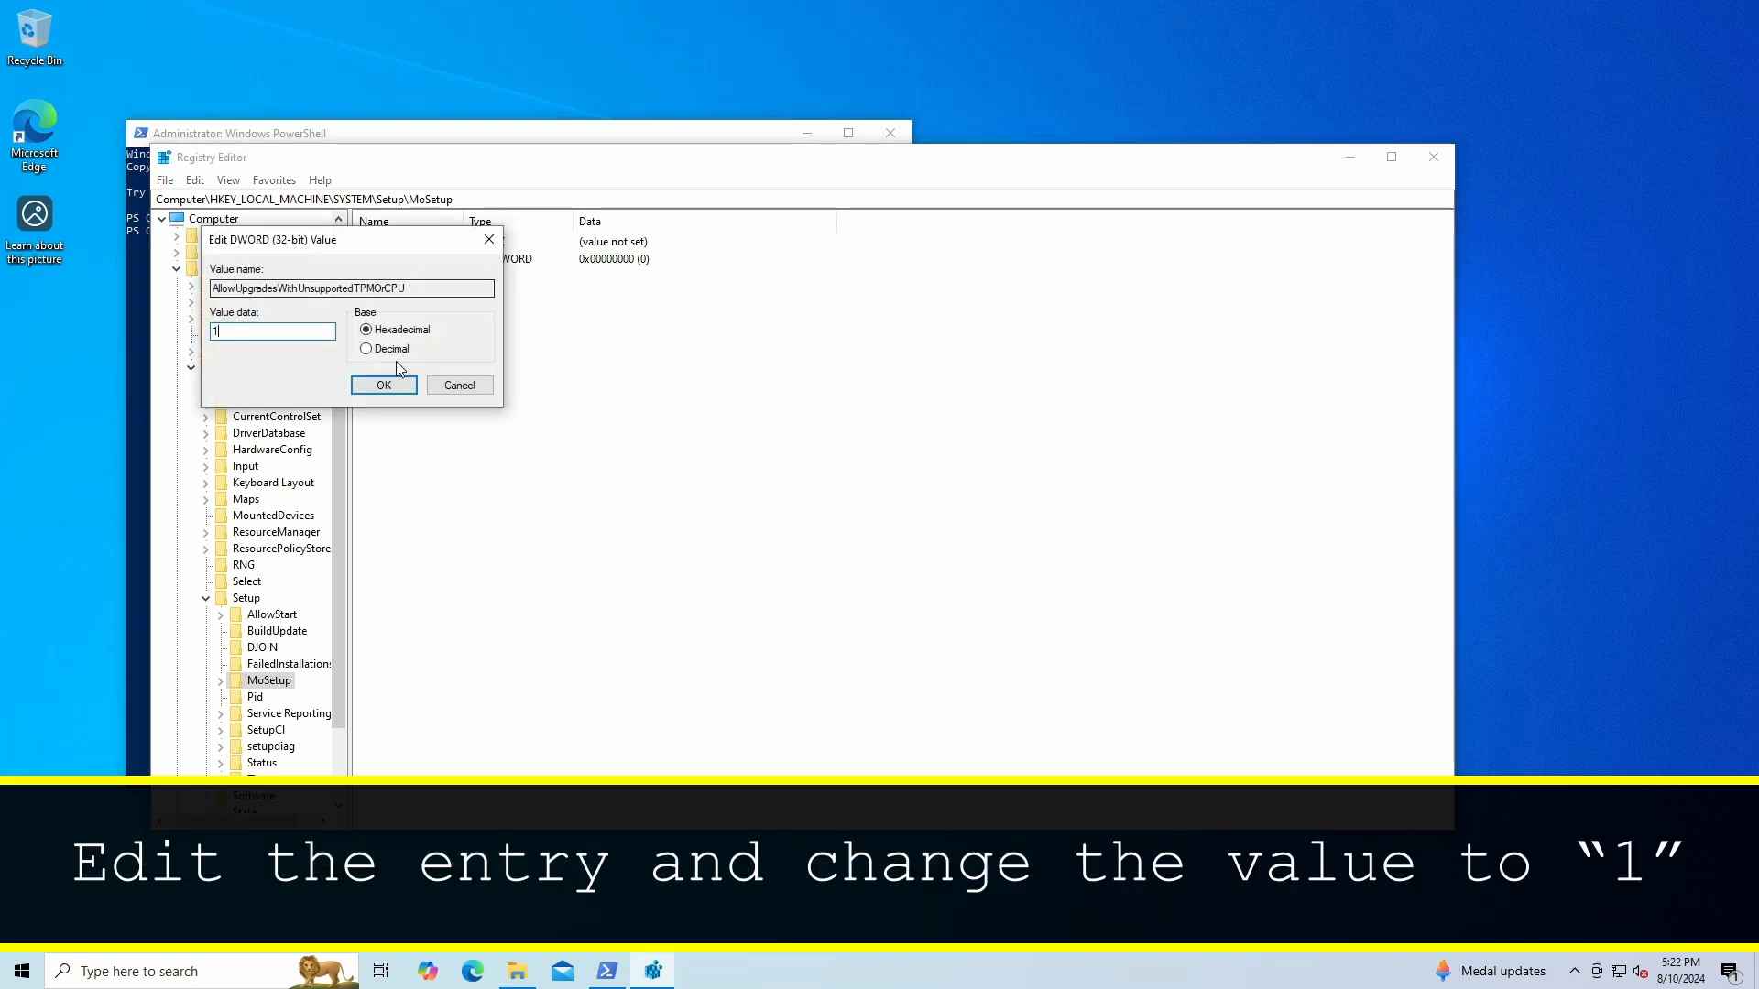
left_click(384, 385)
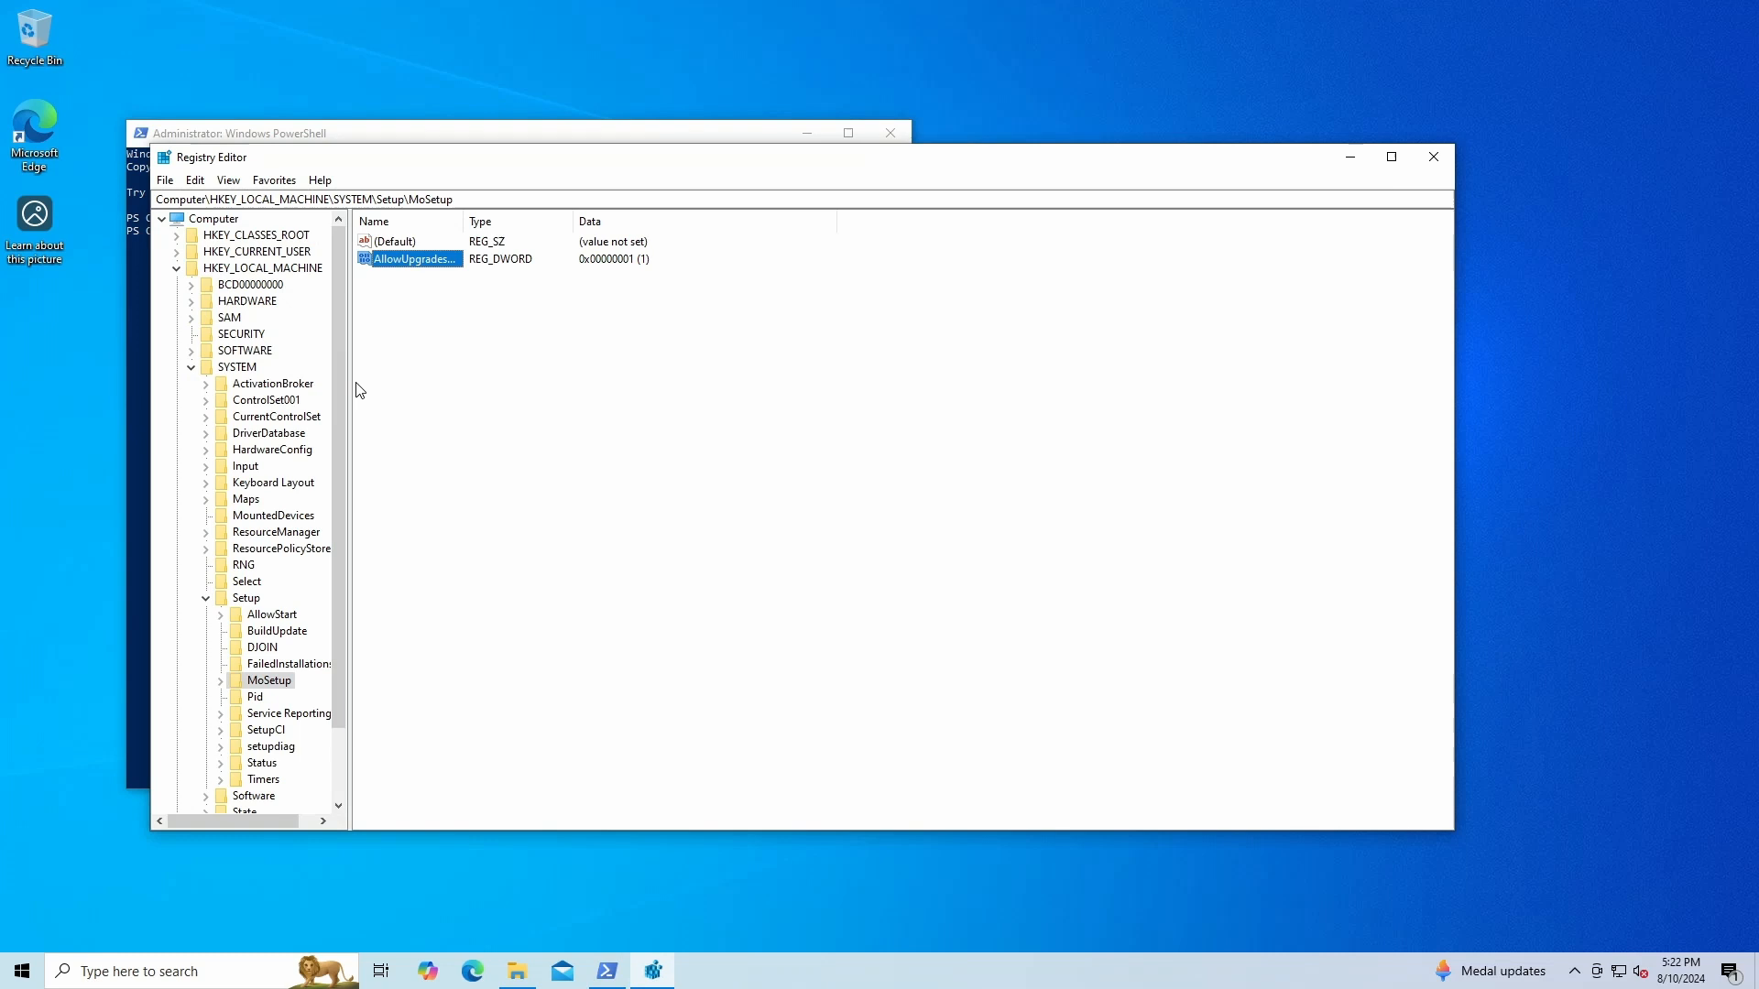
mouse_move(1348, 158)
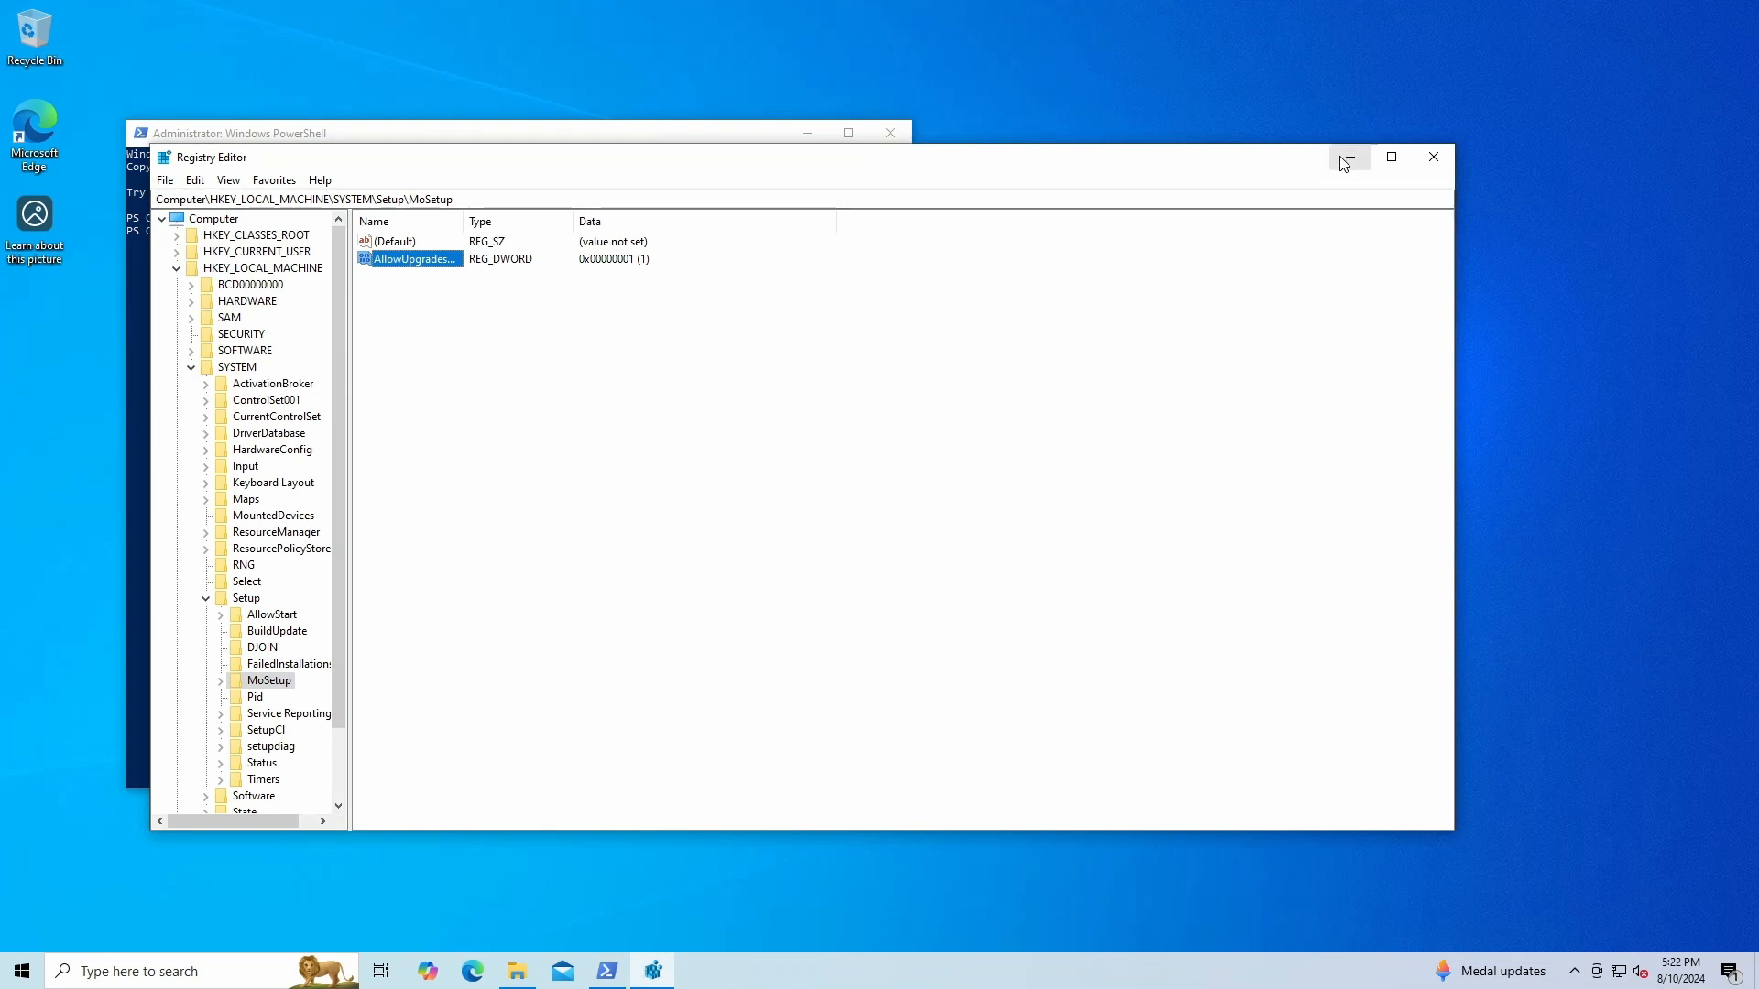
left_click(1433, 156)
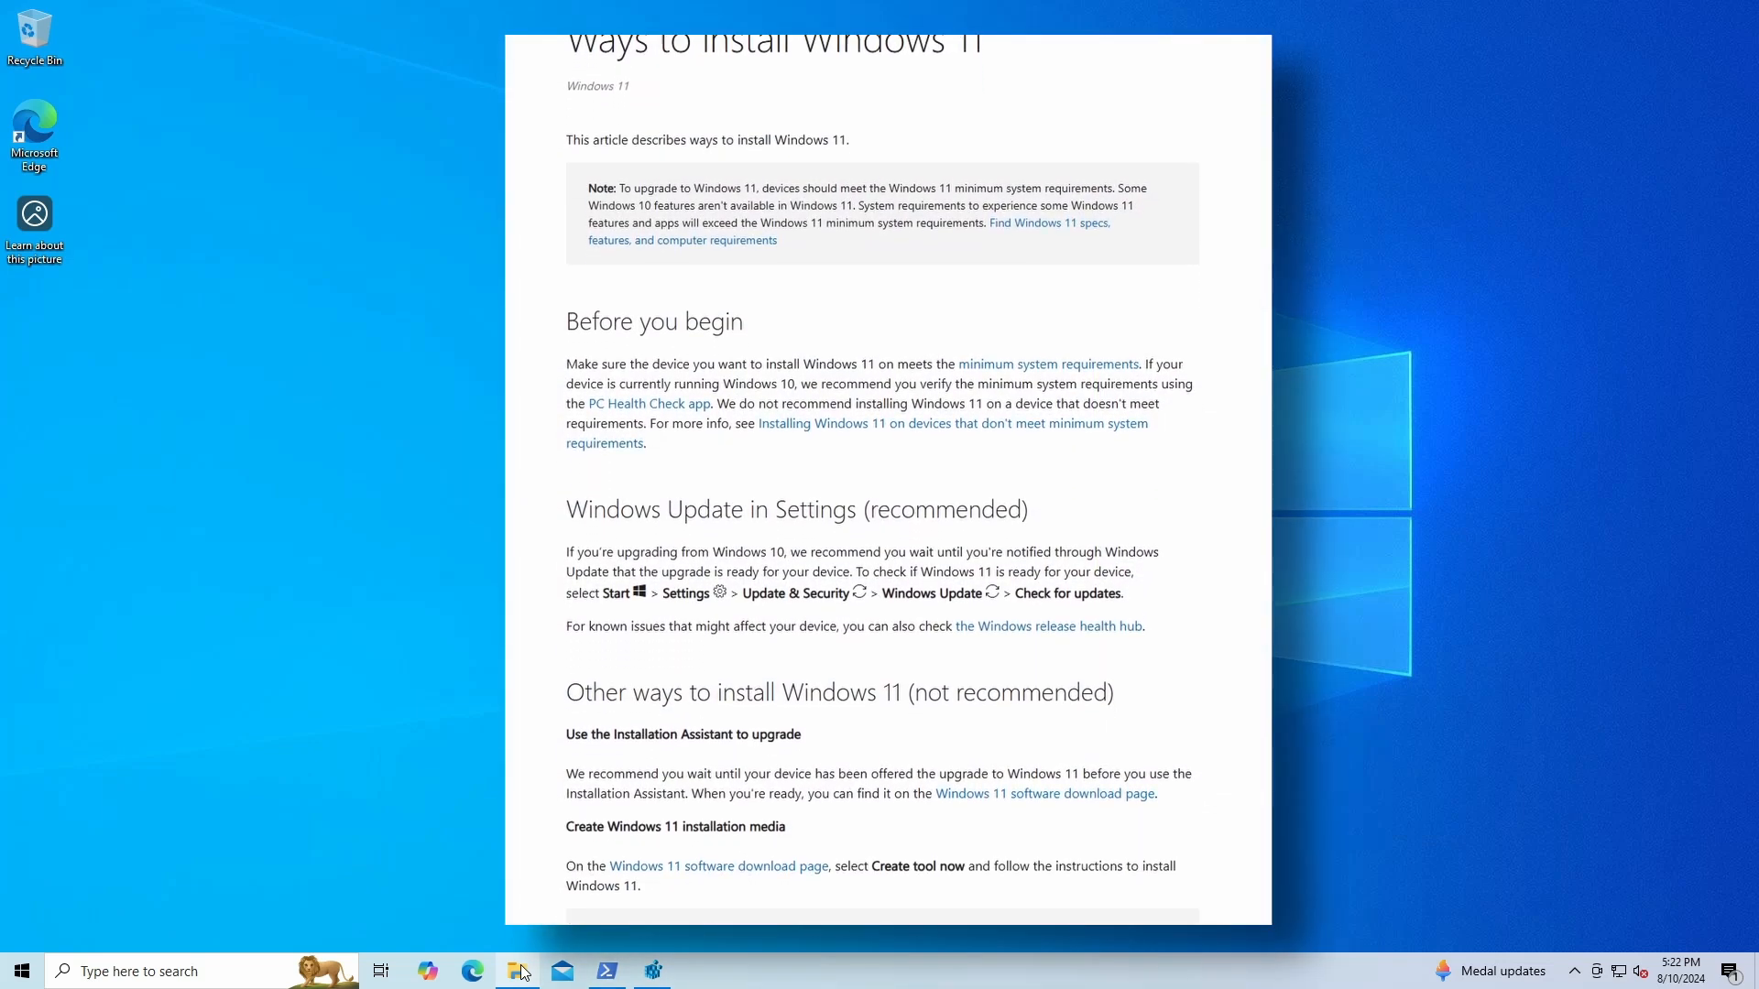
Scroll the Ways to install Windows 11 article down to the MoSetup registry warning
scroll("down", 3)
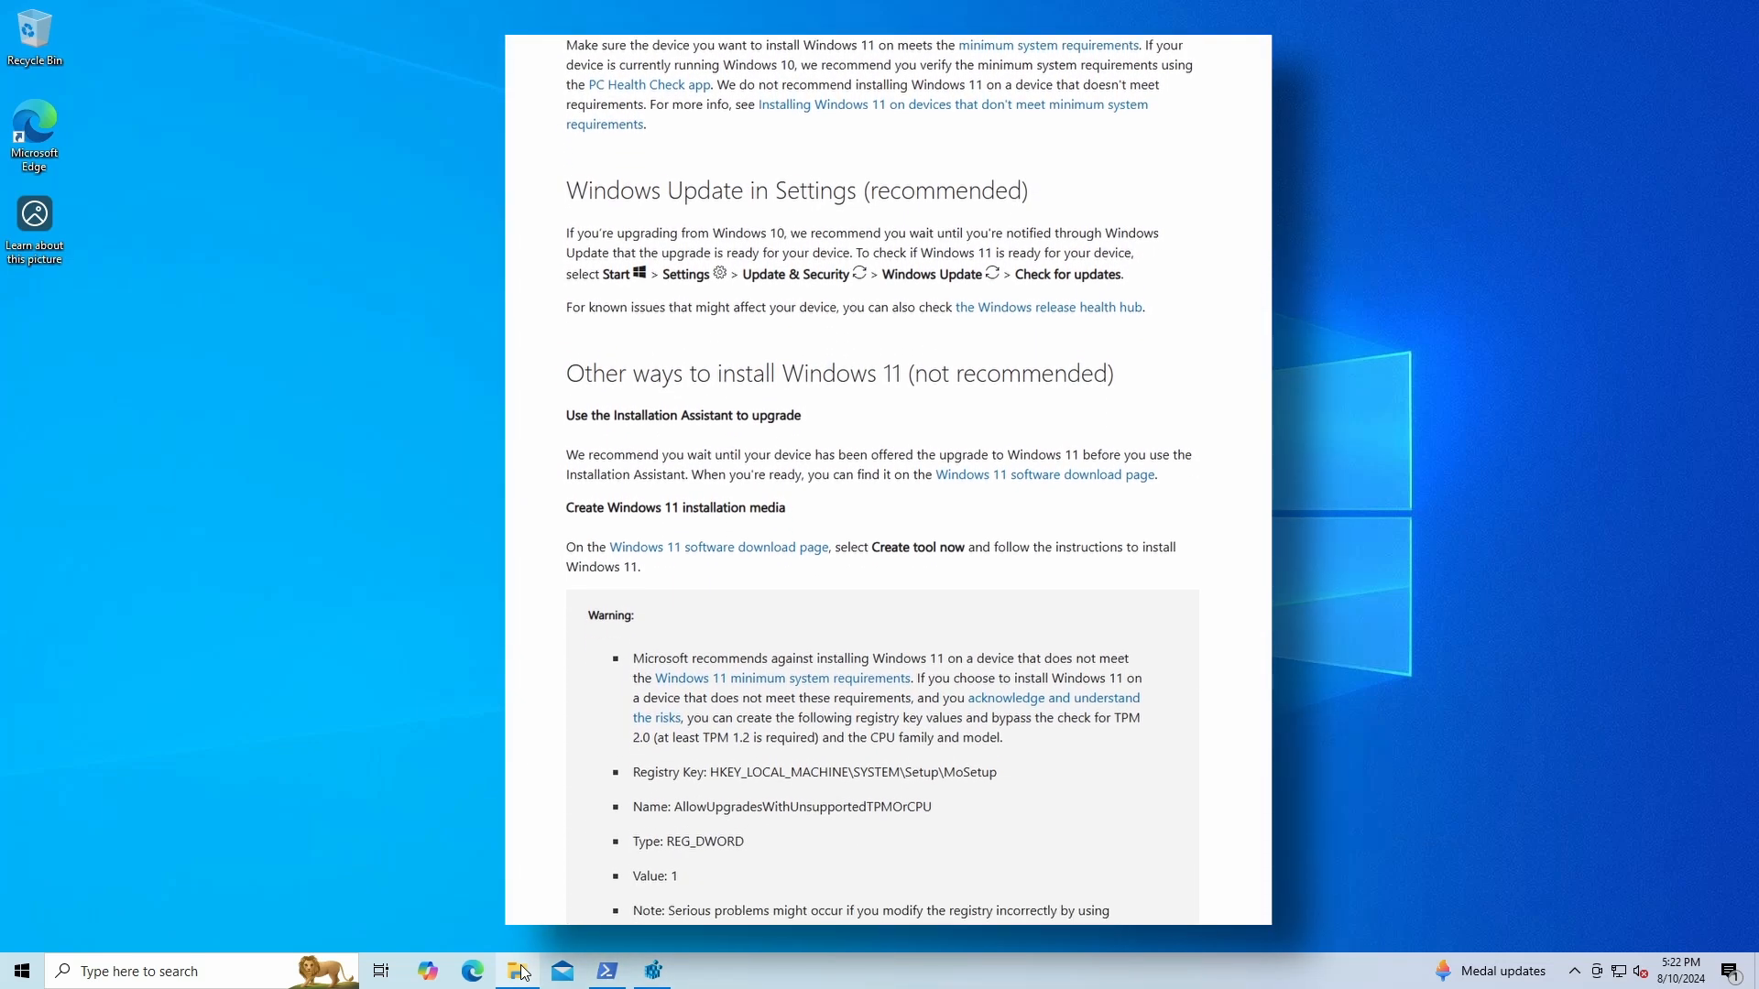
scroll("down", 3)
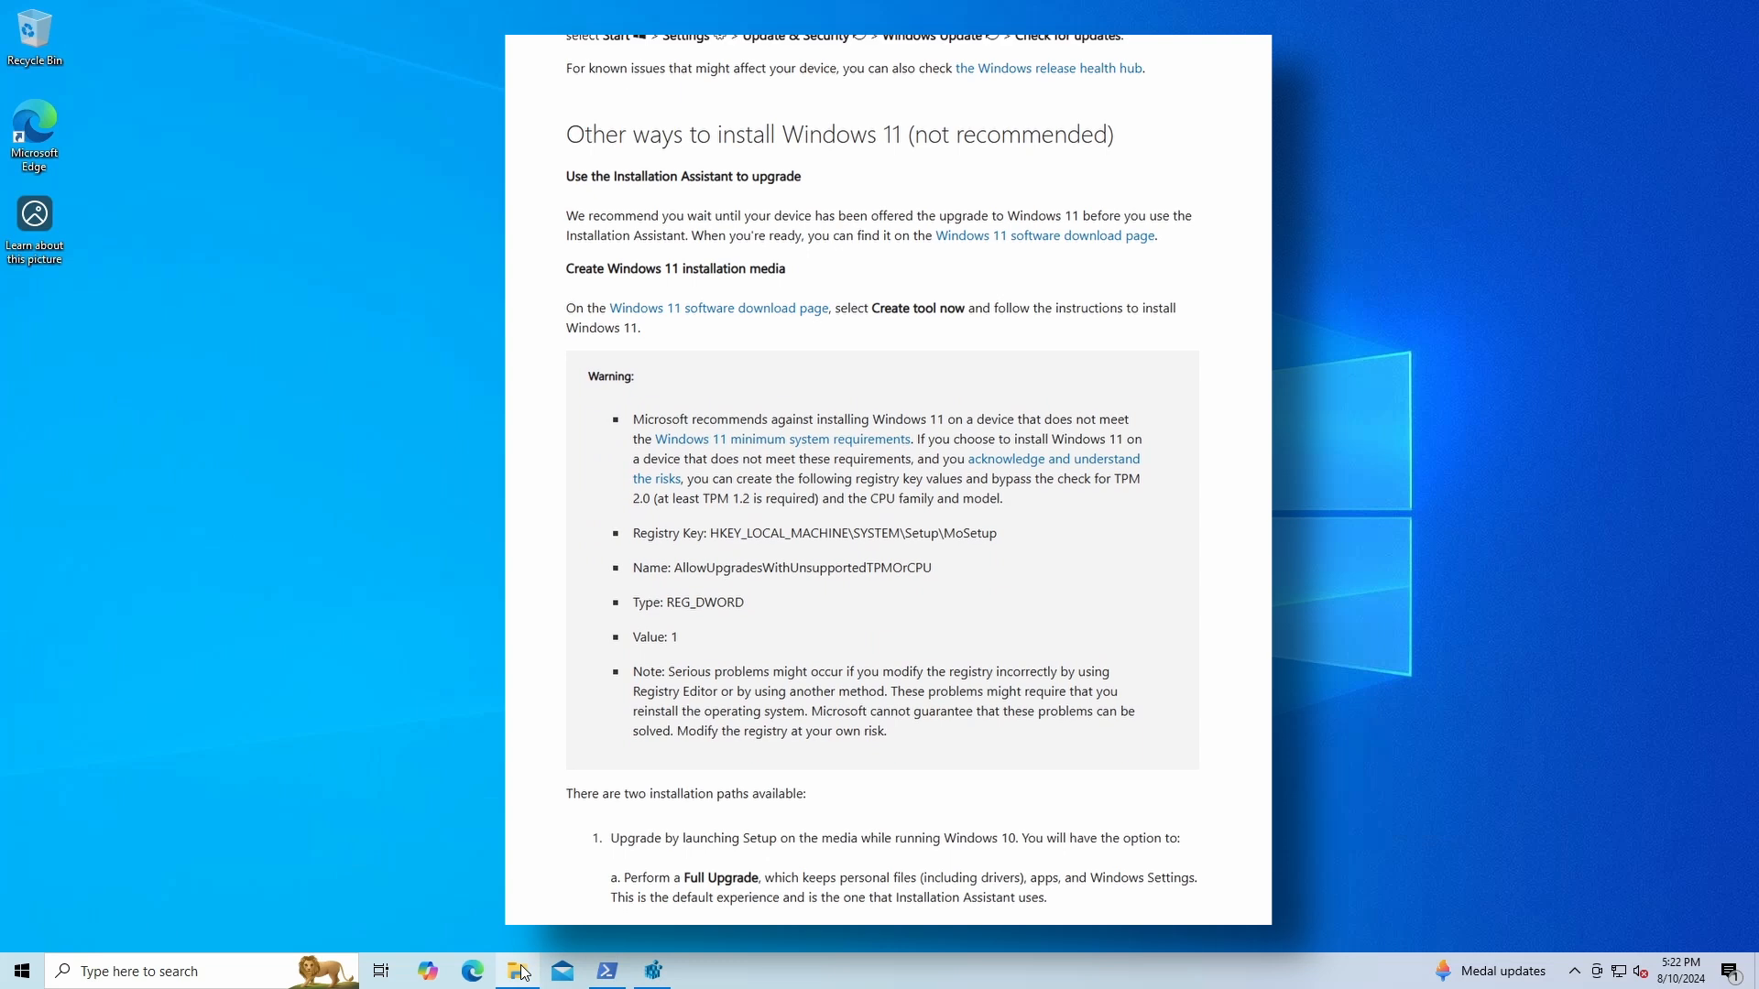
scroll("down", 3)
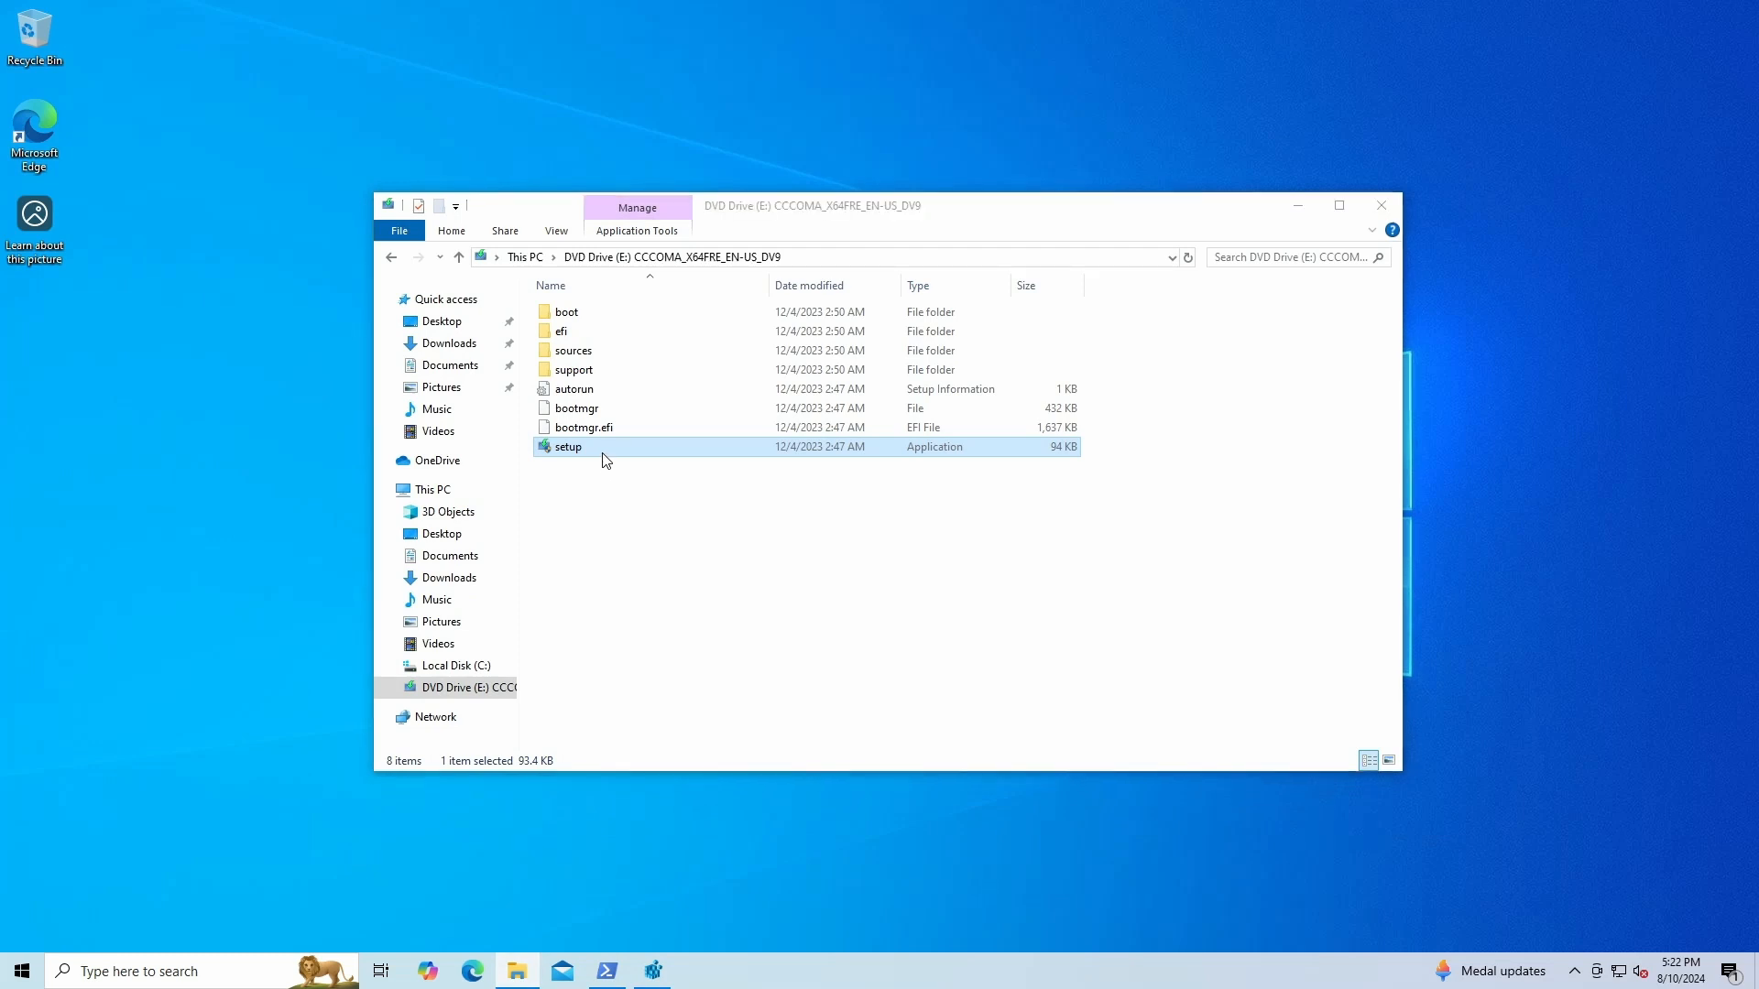
Run setup from the Windows 11 DVD and approve the UAC prompt
double_click(568, 446)
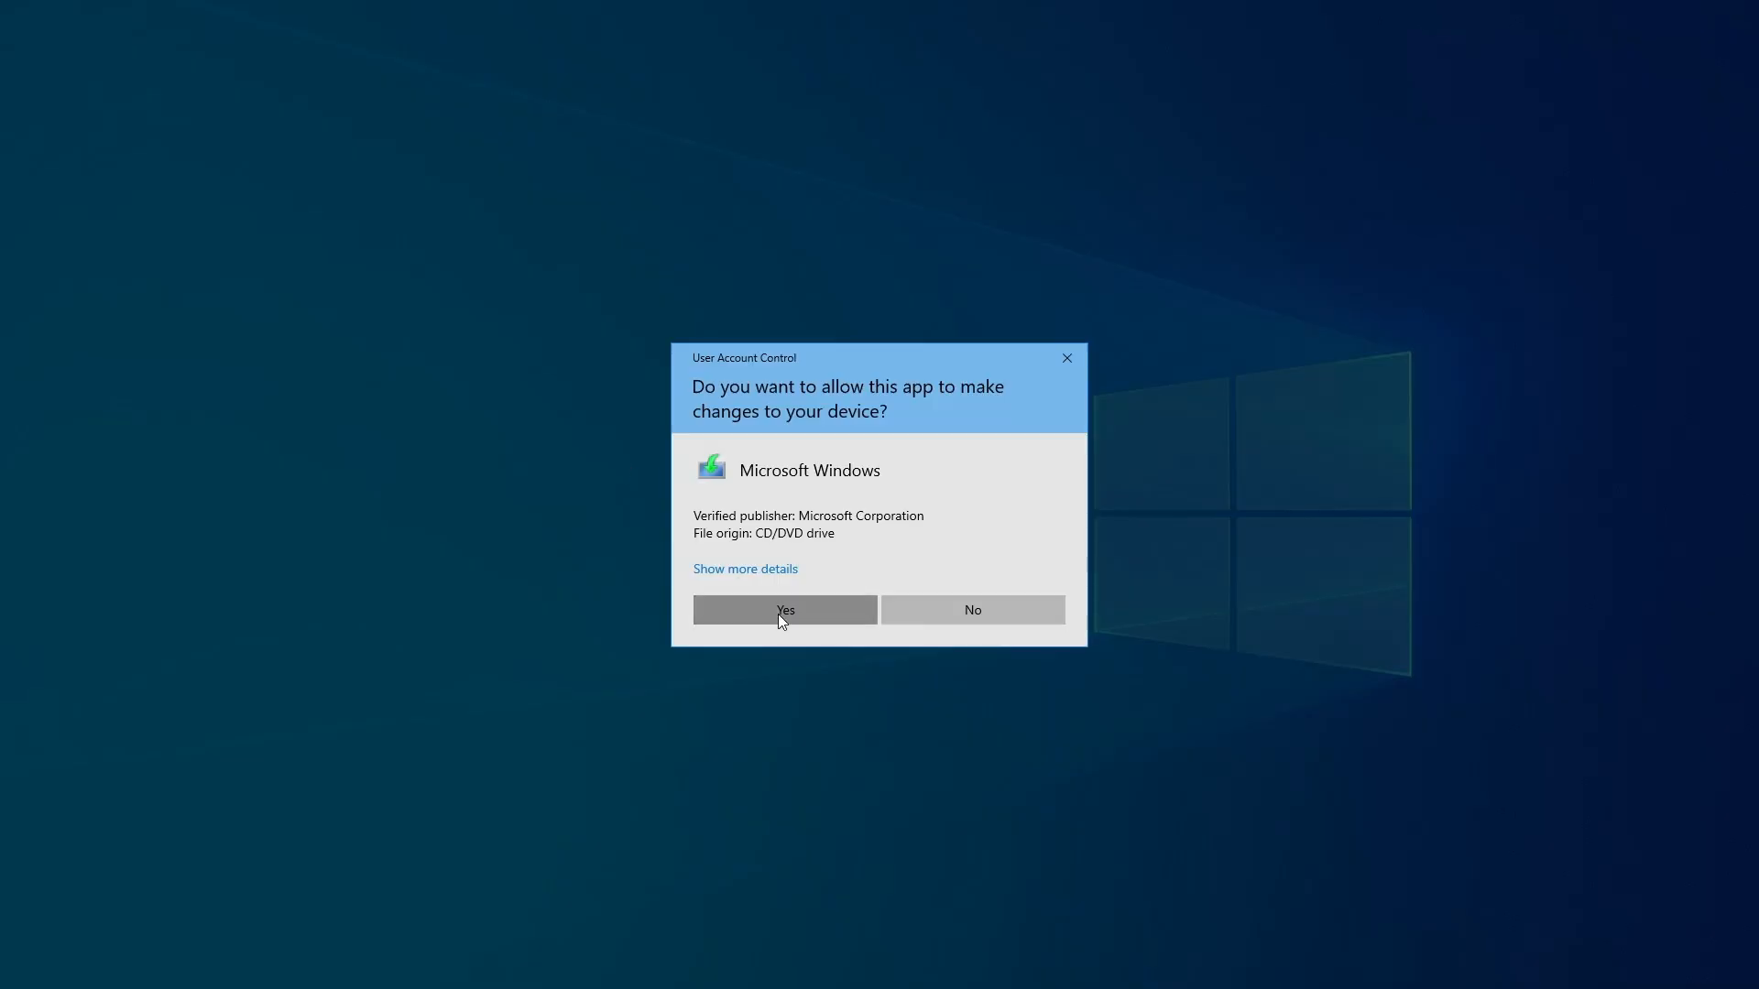
left_click(785, 609)
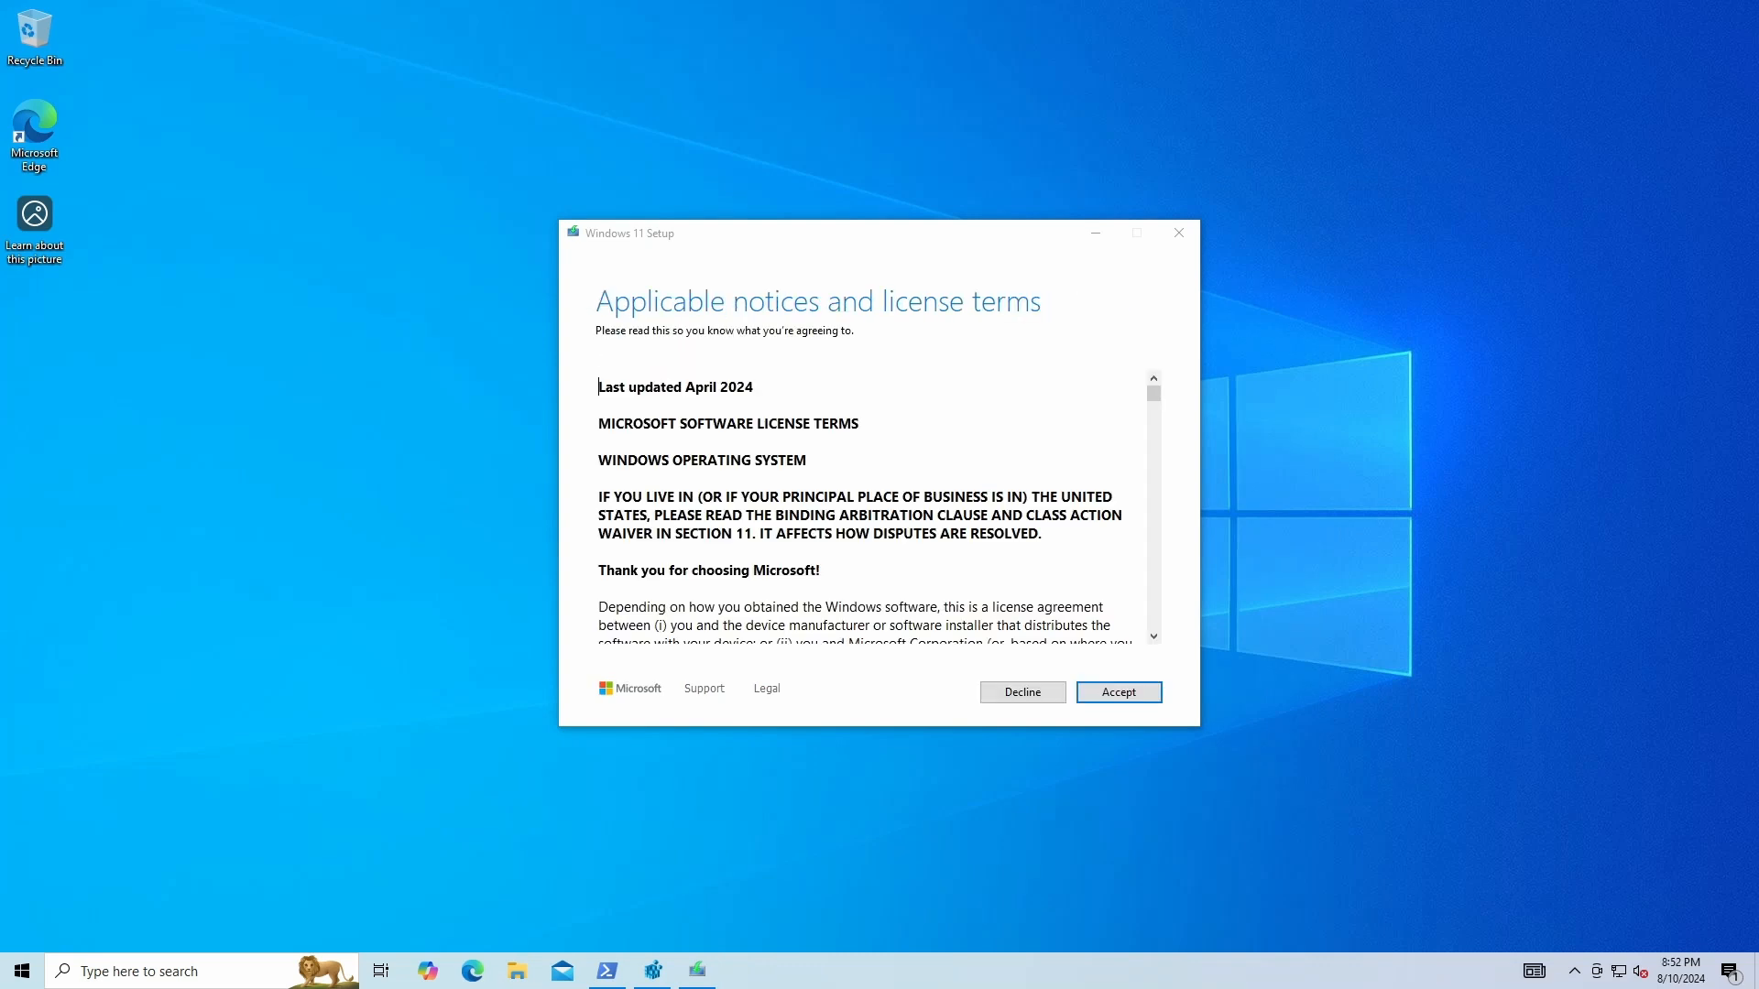
mouse_move(1142, 679)
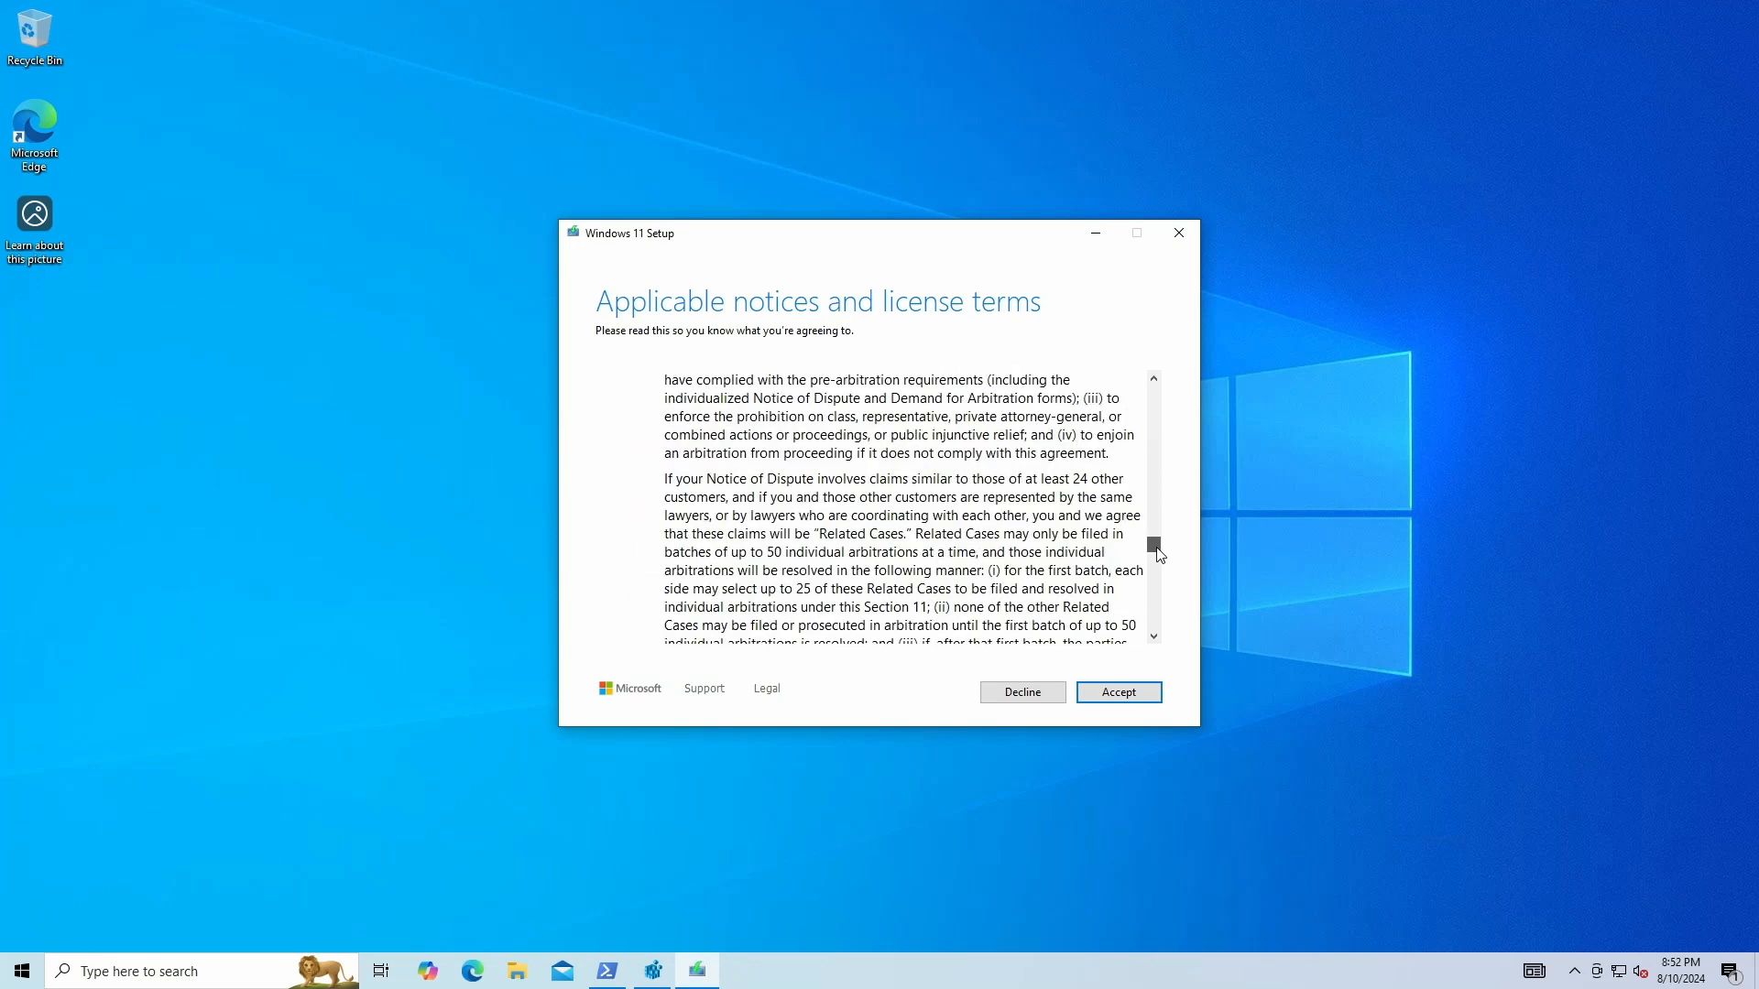
Review the Microsoft software license terms and accept them
scroll("down", 3)
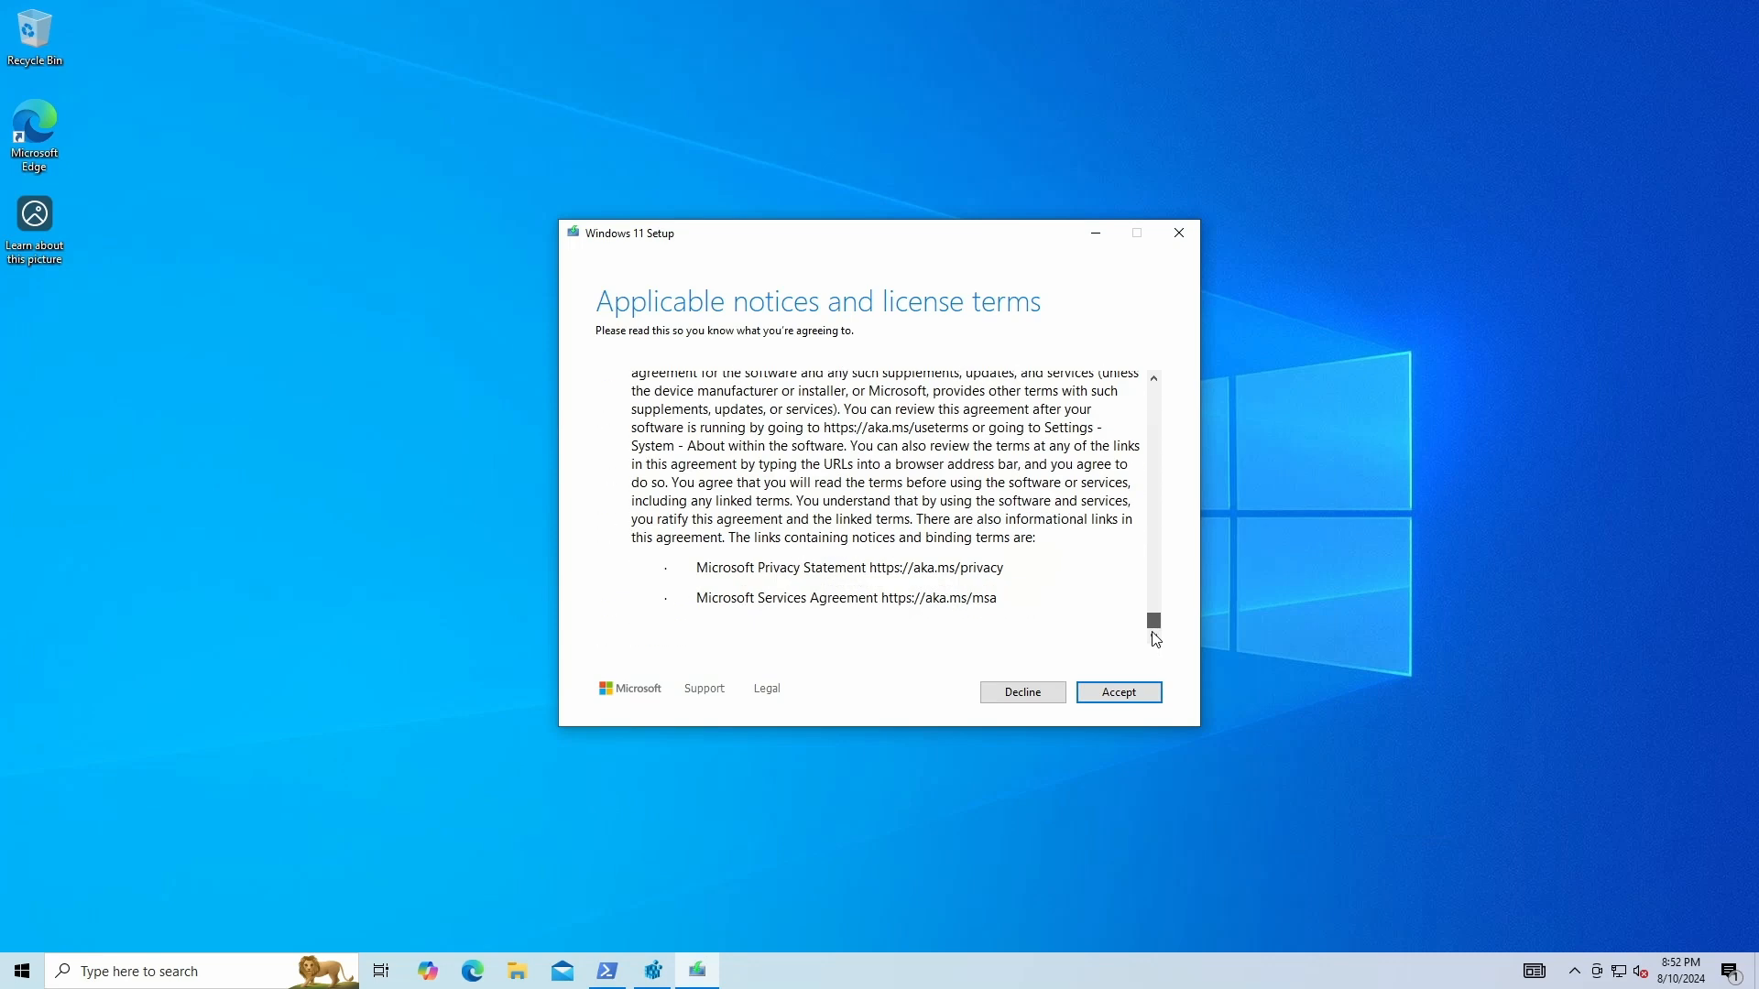
scroll("up", 3)
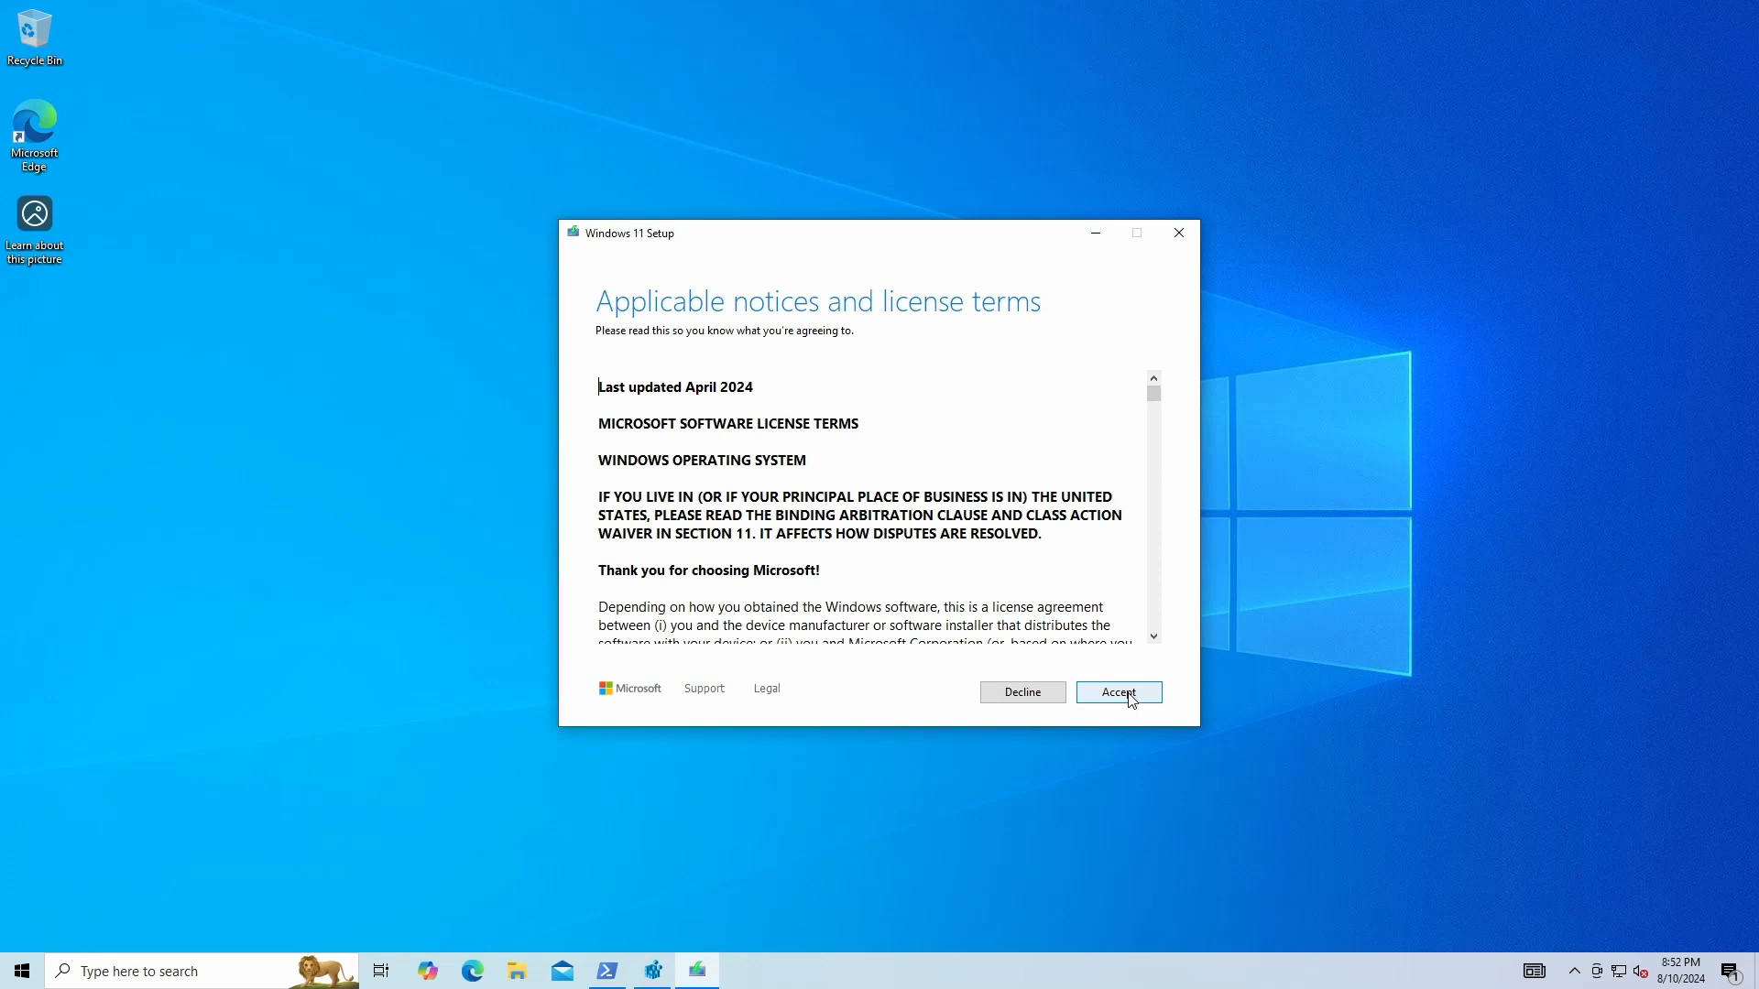
left_click(1118, 692)
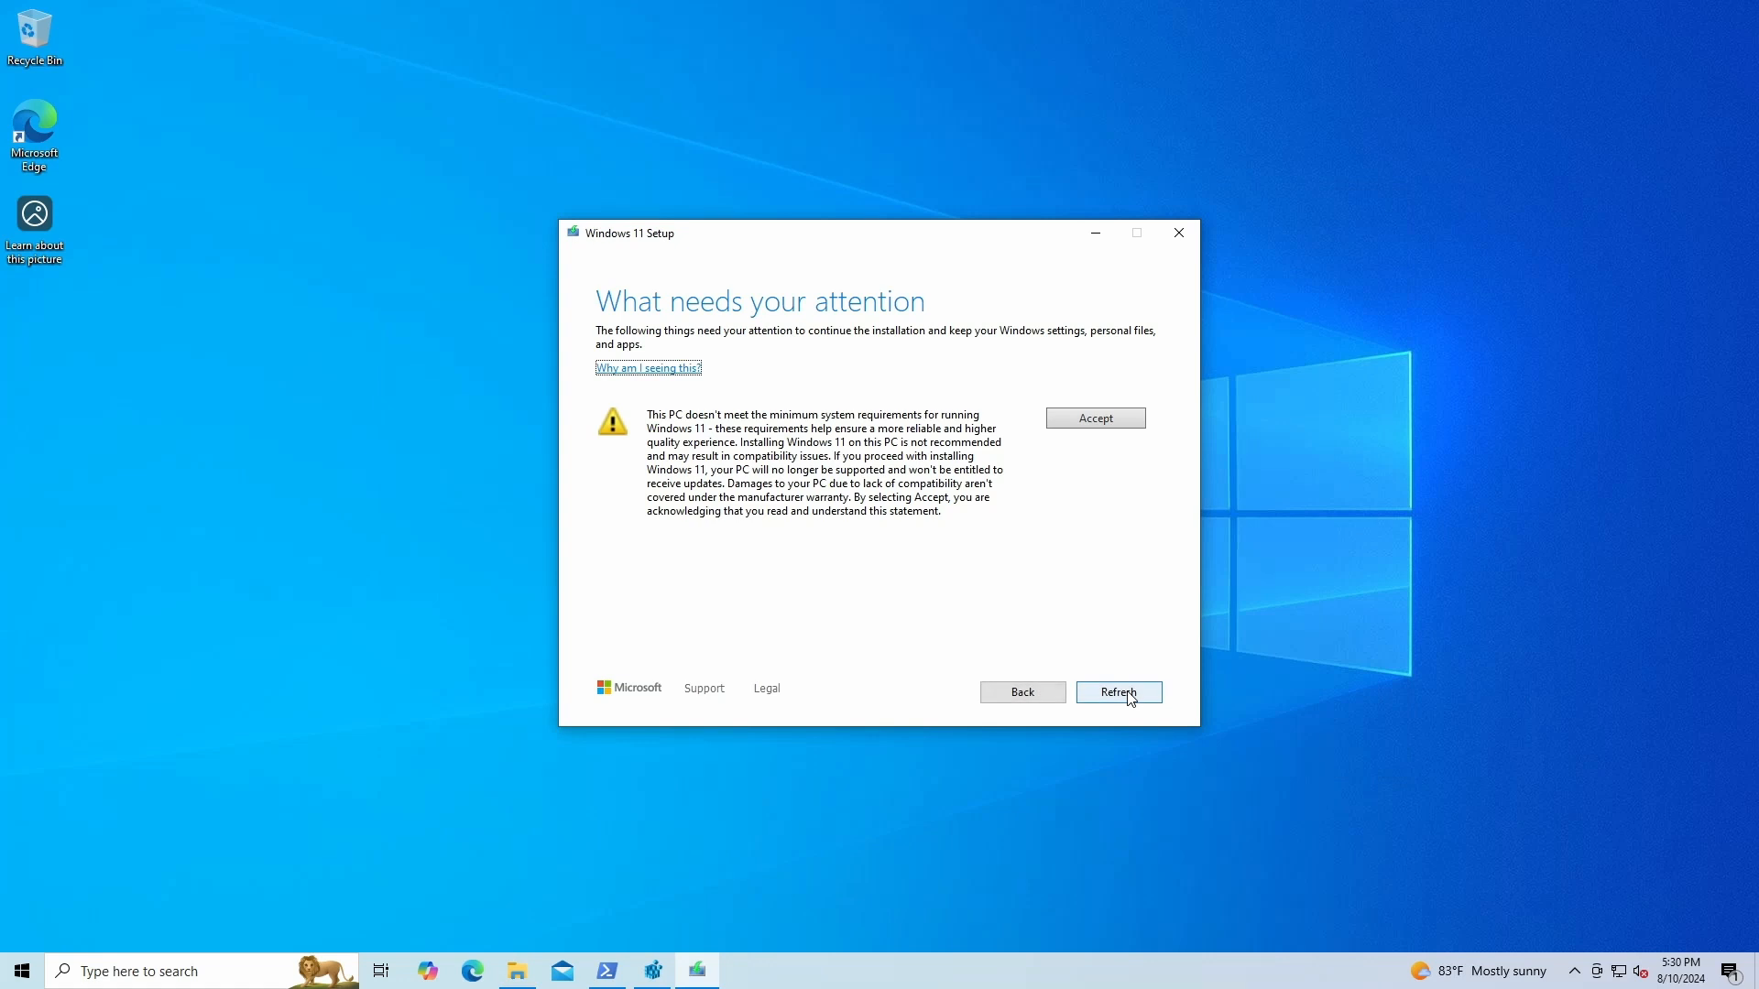
Accept the unsupported hardware warning on What needs your attention
left_click_drag(853, 496, 900, 511)
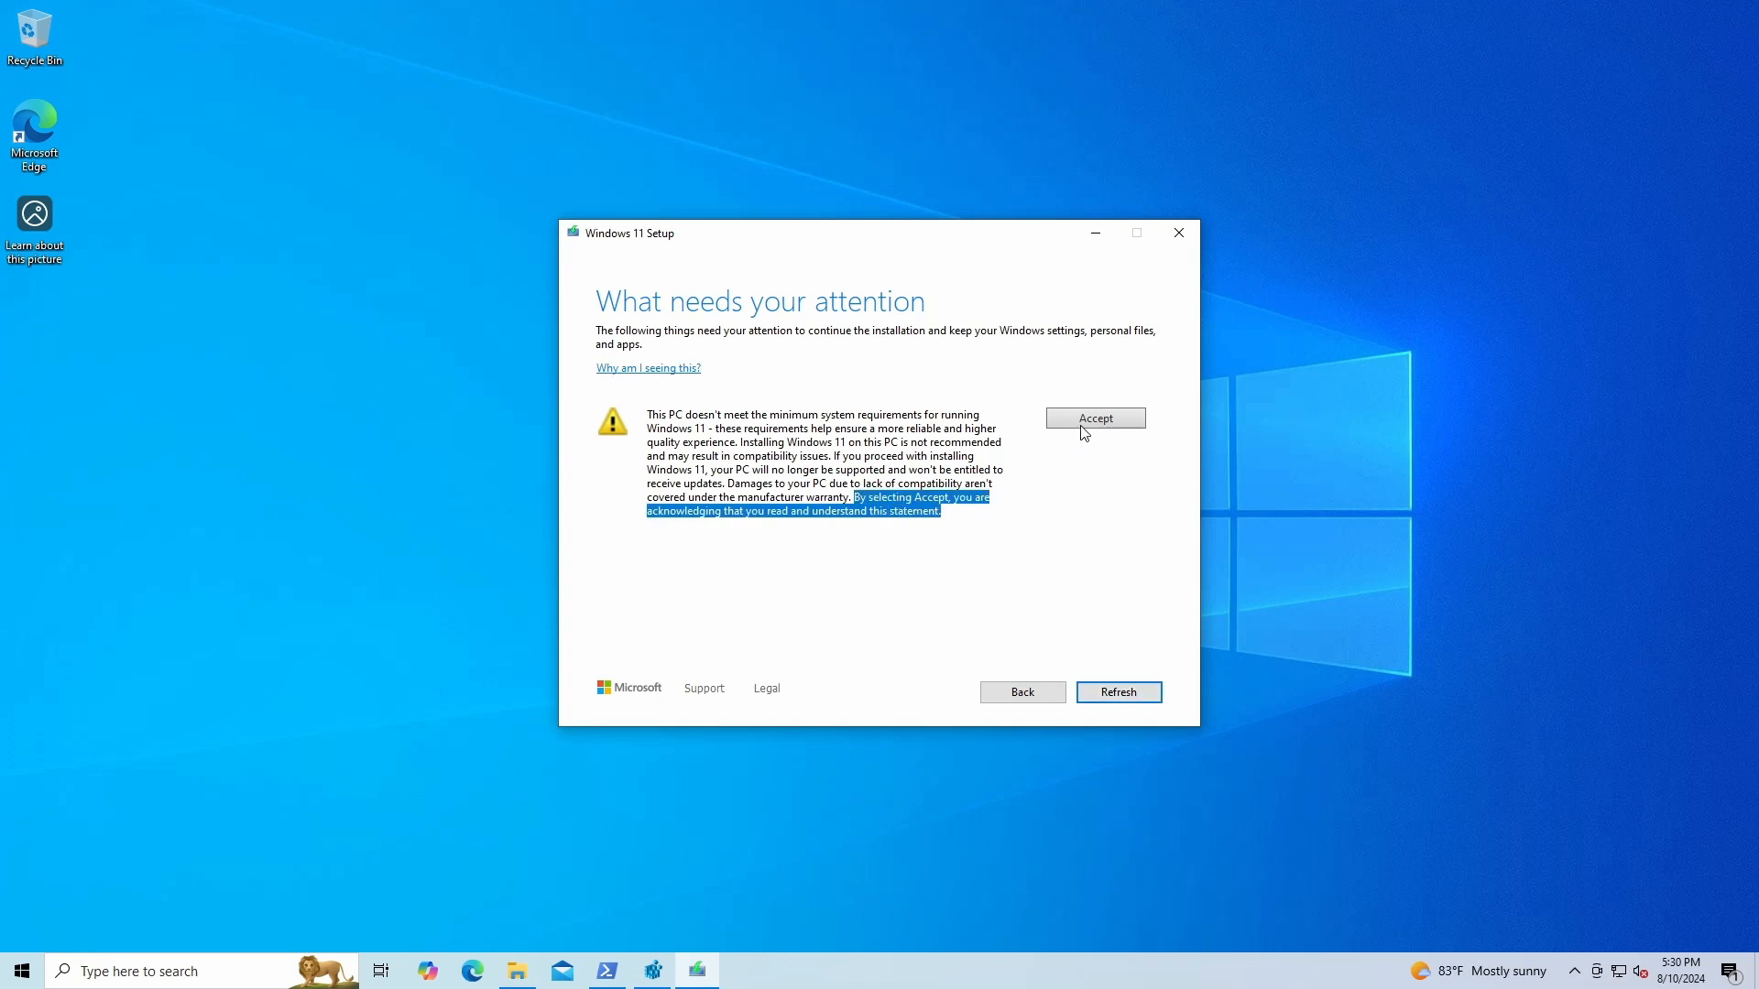
left_click(1096, 417)
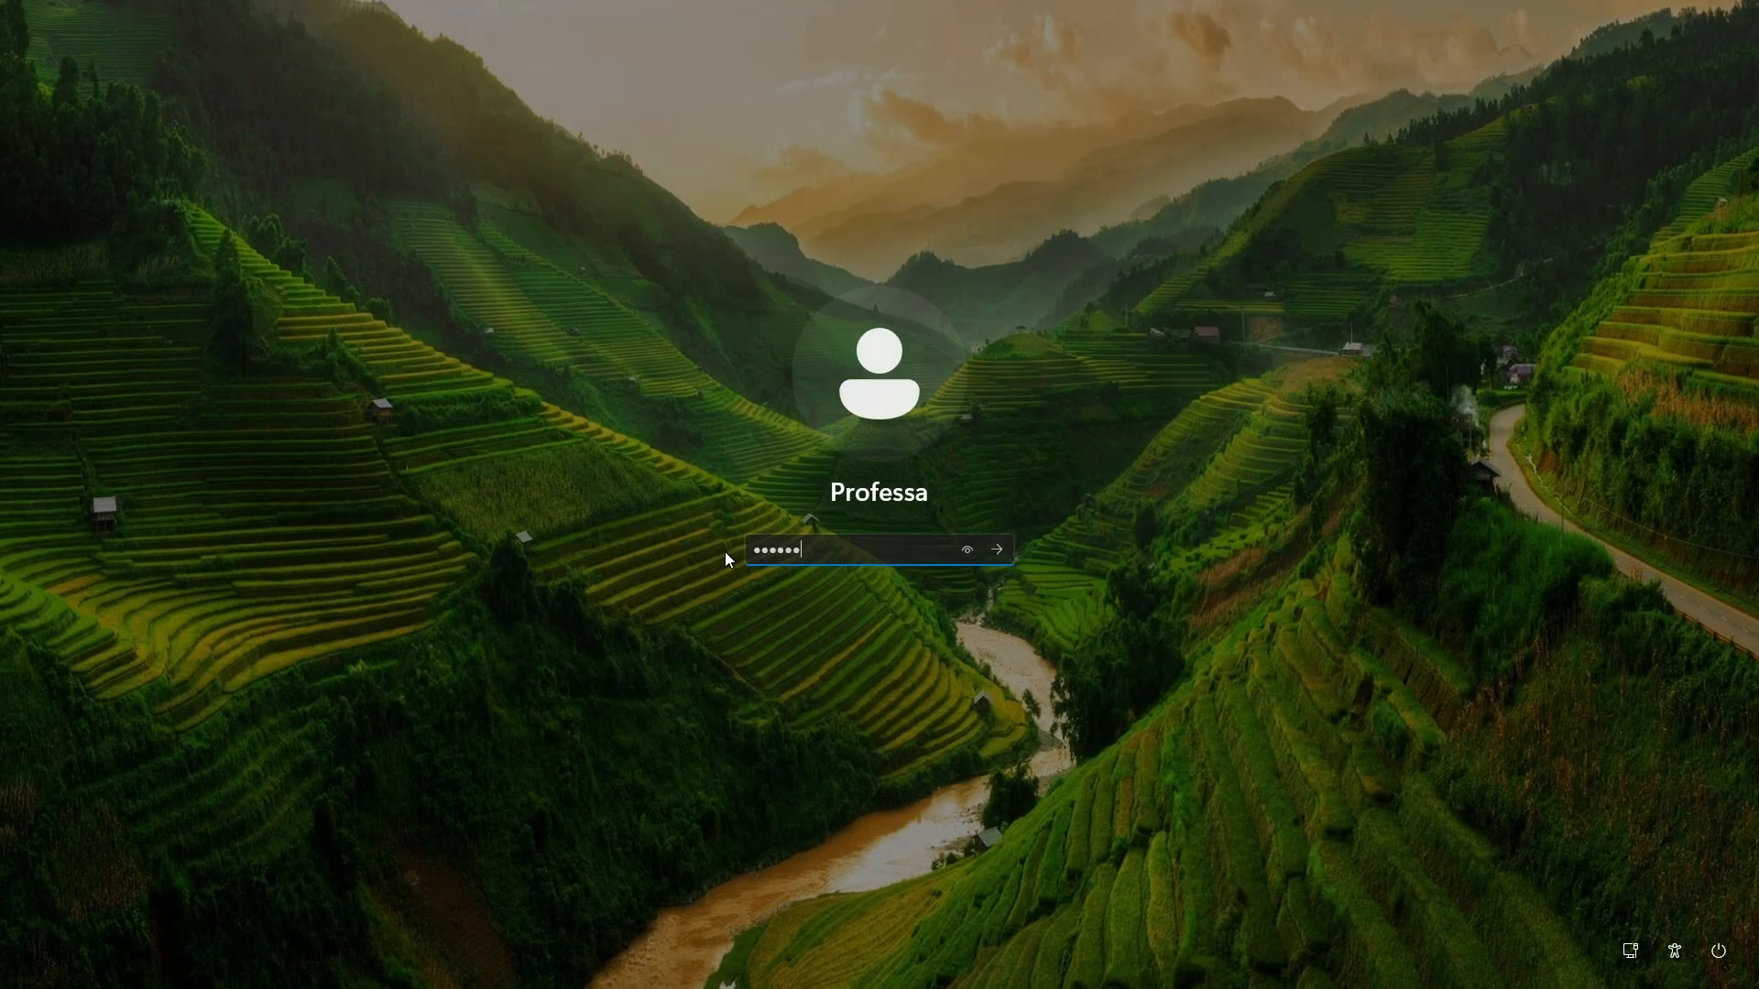
Submit the account password on the login screen to sign in
left_click(1002, 550)
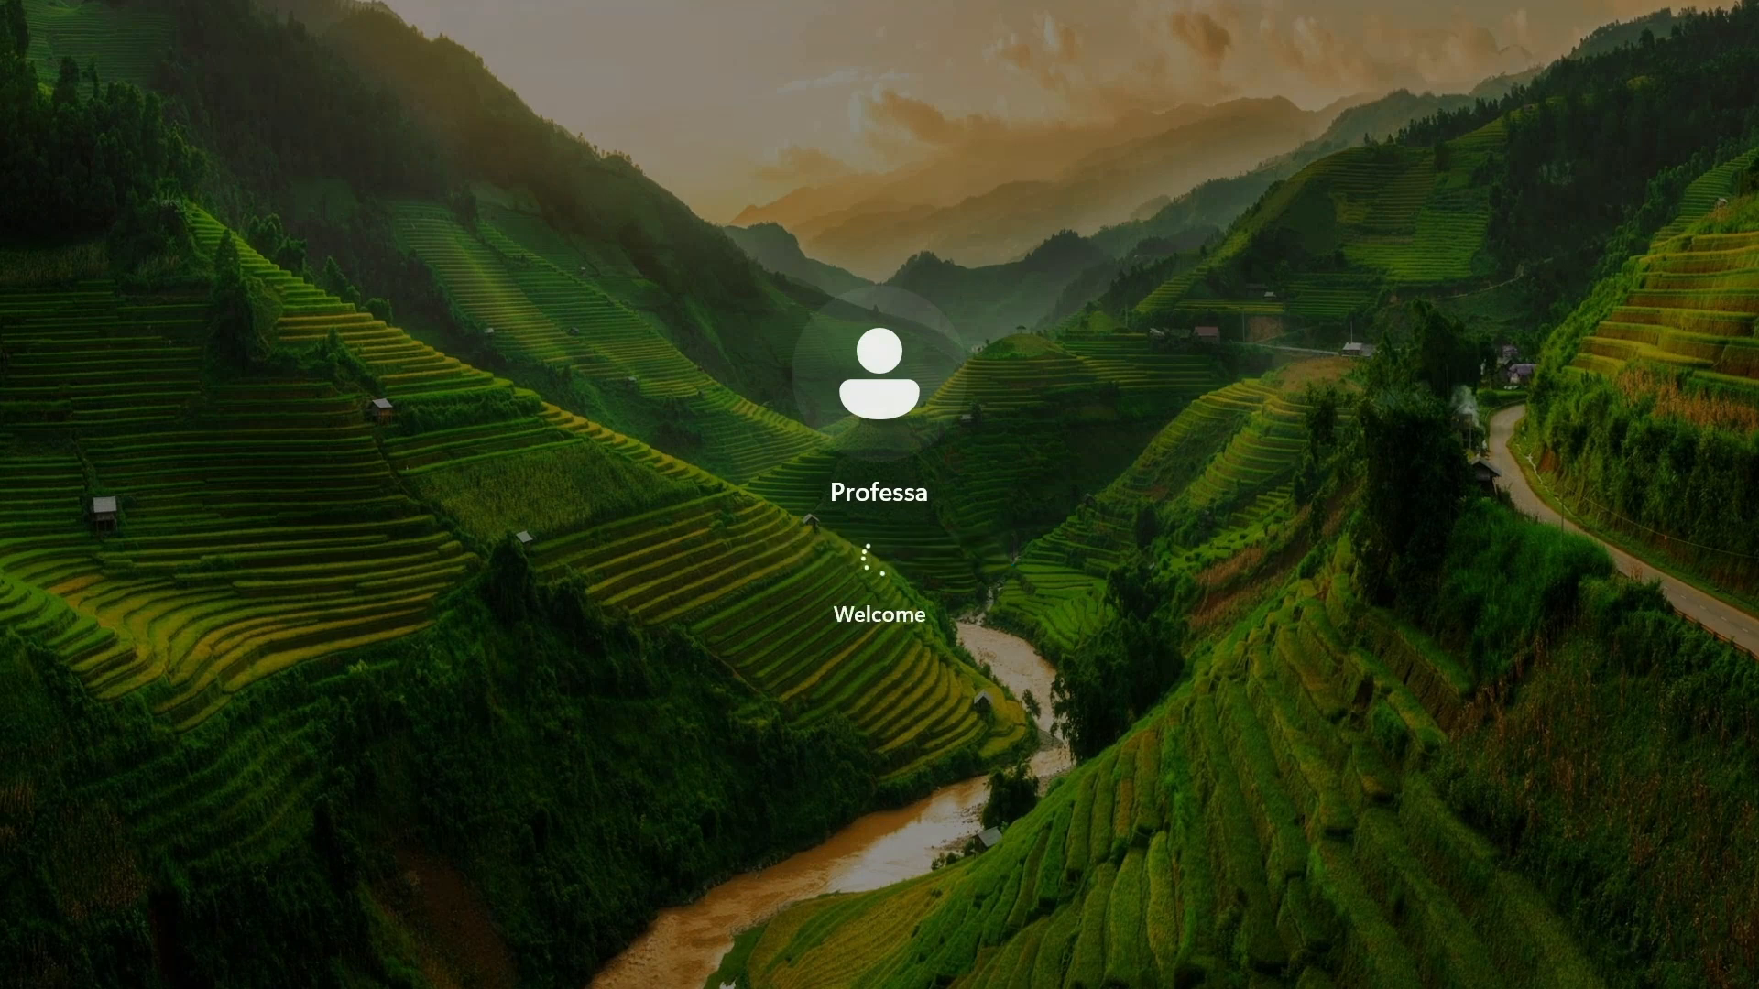